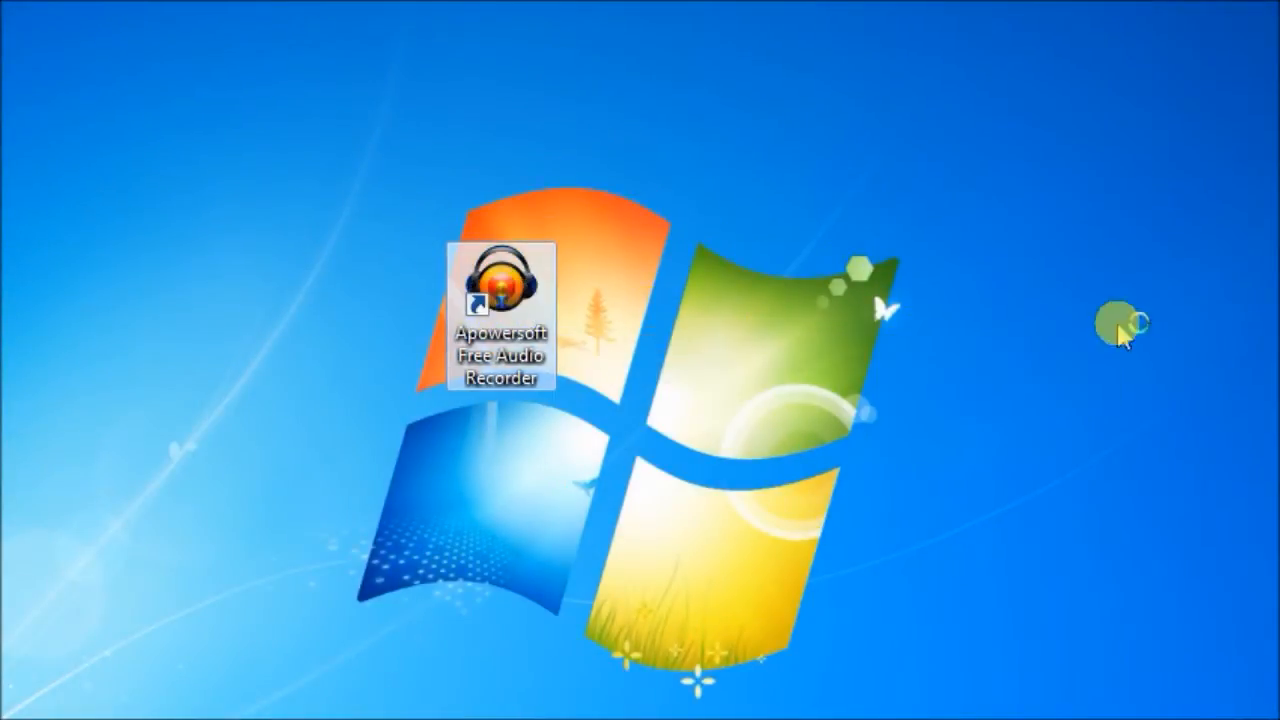
# Launch the recorder from its desktop shortcut and set Audio Input to system sound and microphone.
pyautogui.doubleClick(500, 300)
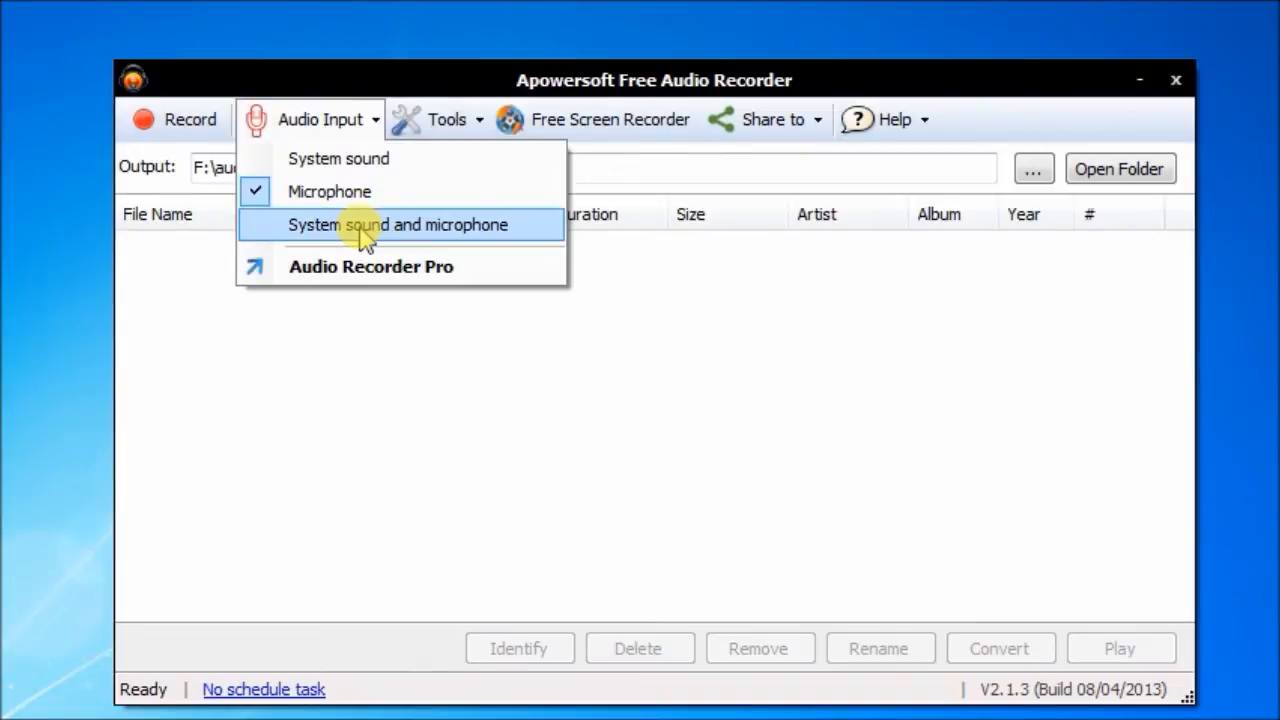
pyautogui.click(402, 224)
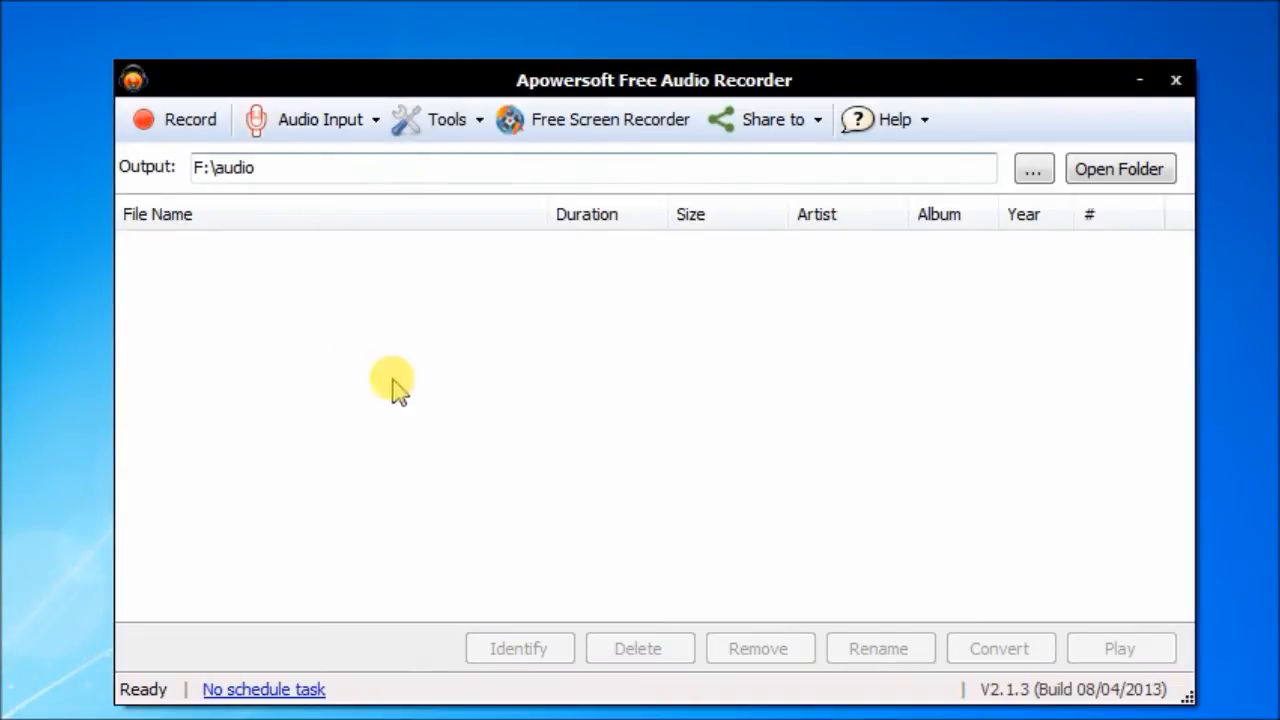
pyautogui.moveTo(480, 138)
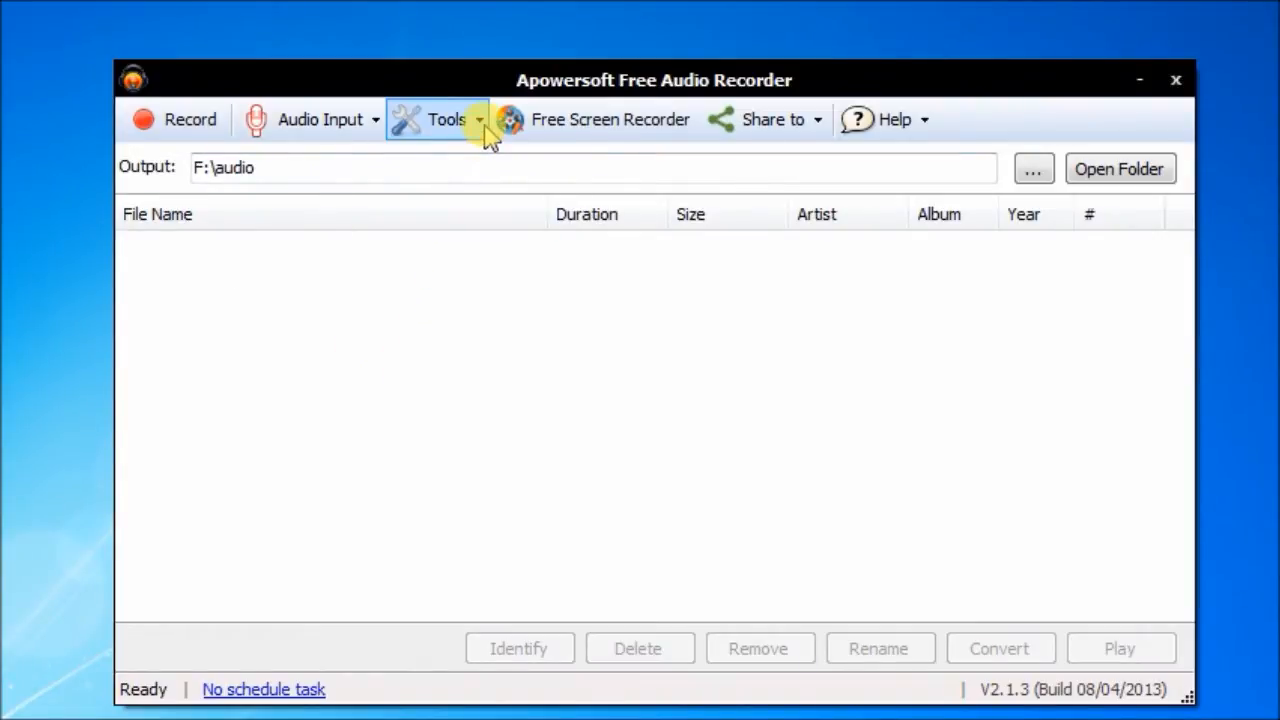
pyautogui.click(442, 120)
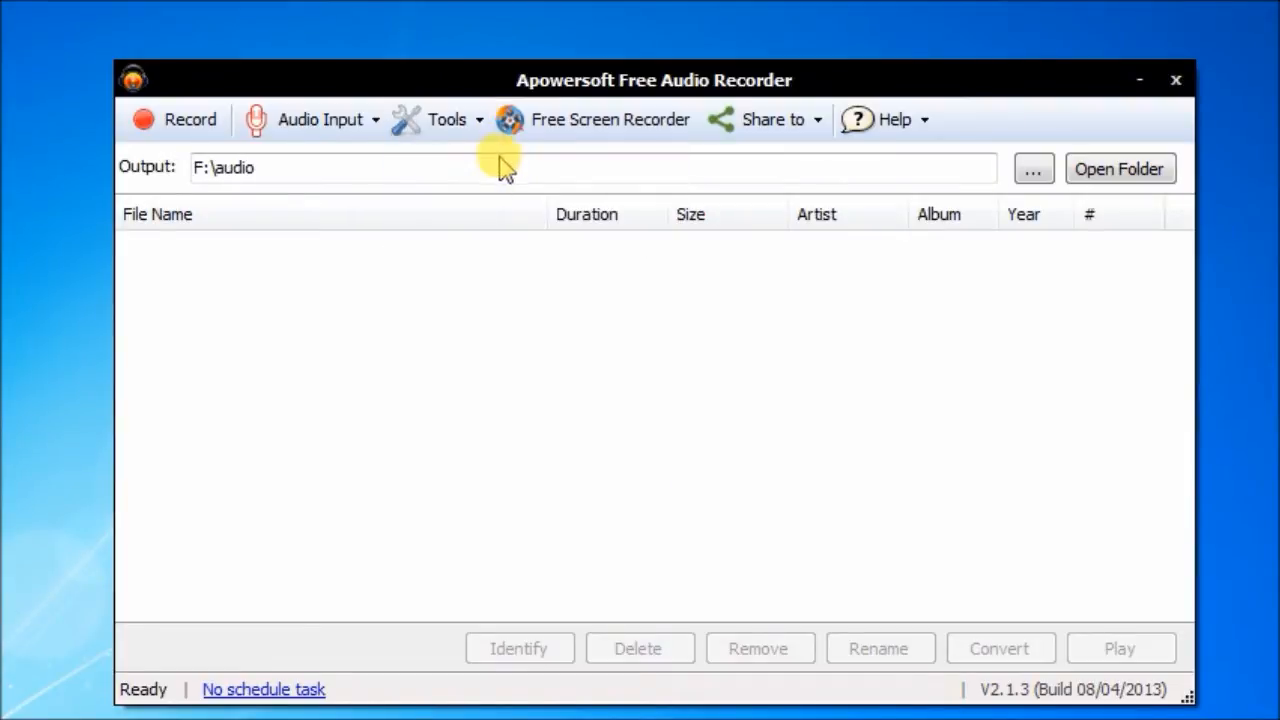
# In Options keep MP3 format and assign Ctrl+F6 as the start-recording shortcut.
pyautogui.click(444, 120)
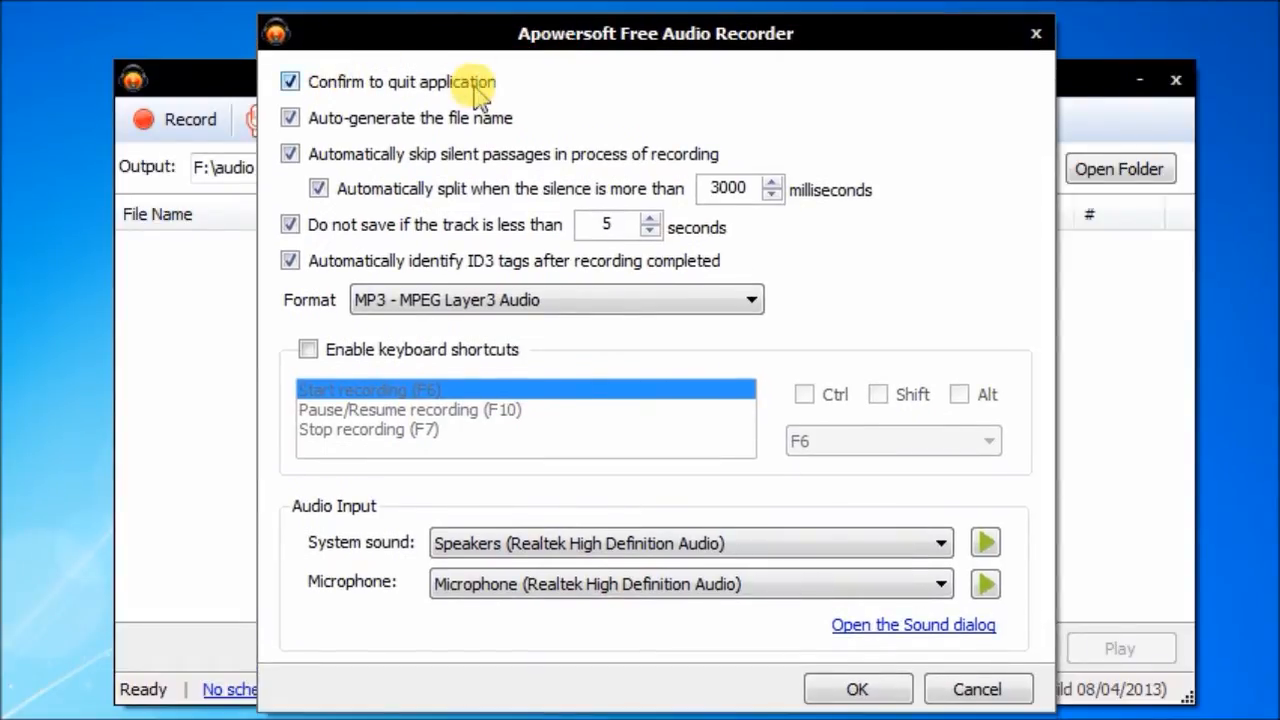
pyautogui.moveTo(430, 156)
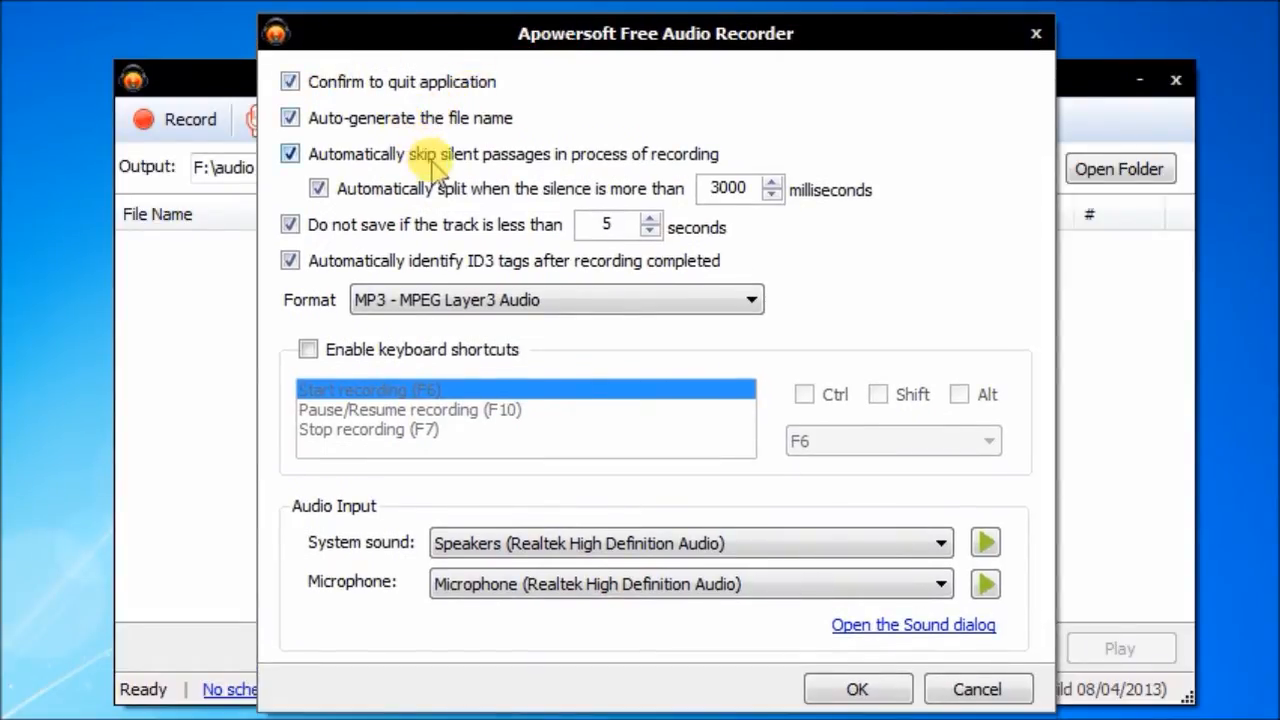
pyautogui.moveTo(578, 164)
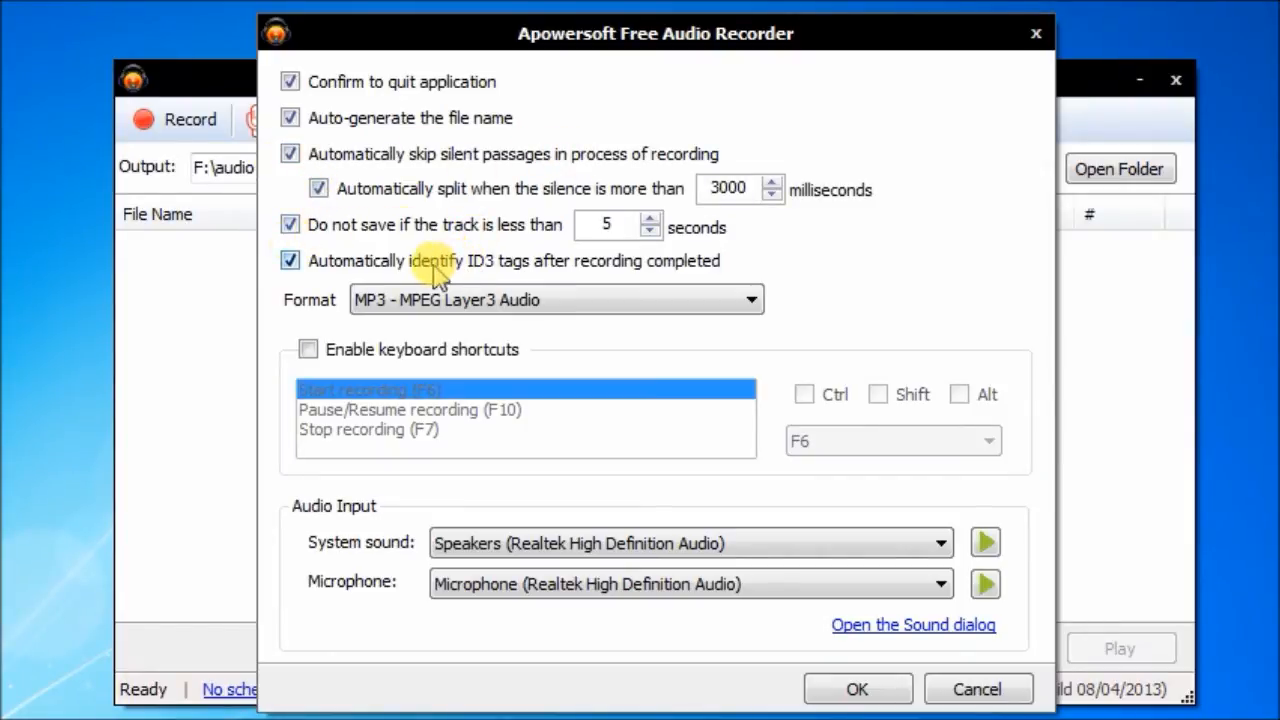
pyautogui.moveTo(724, 300)
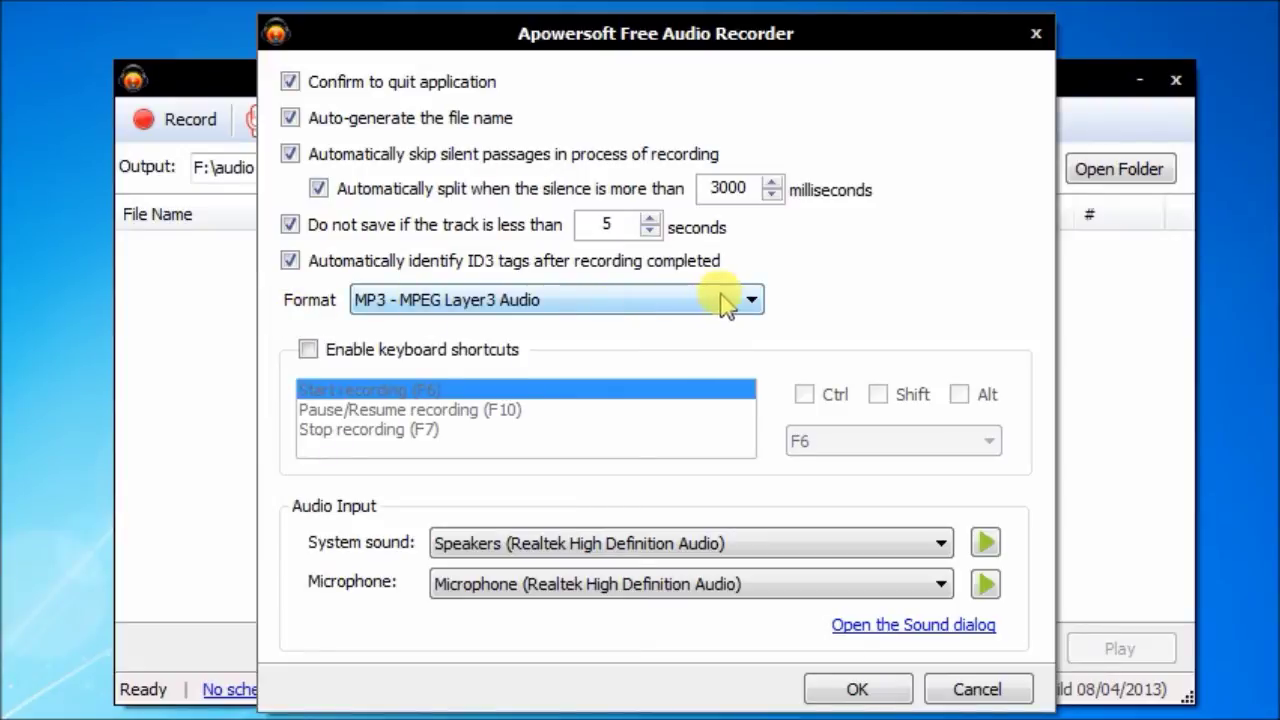
pyautogui.click(752, 300)
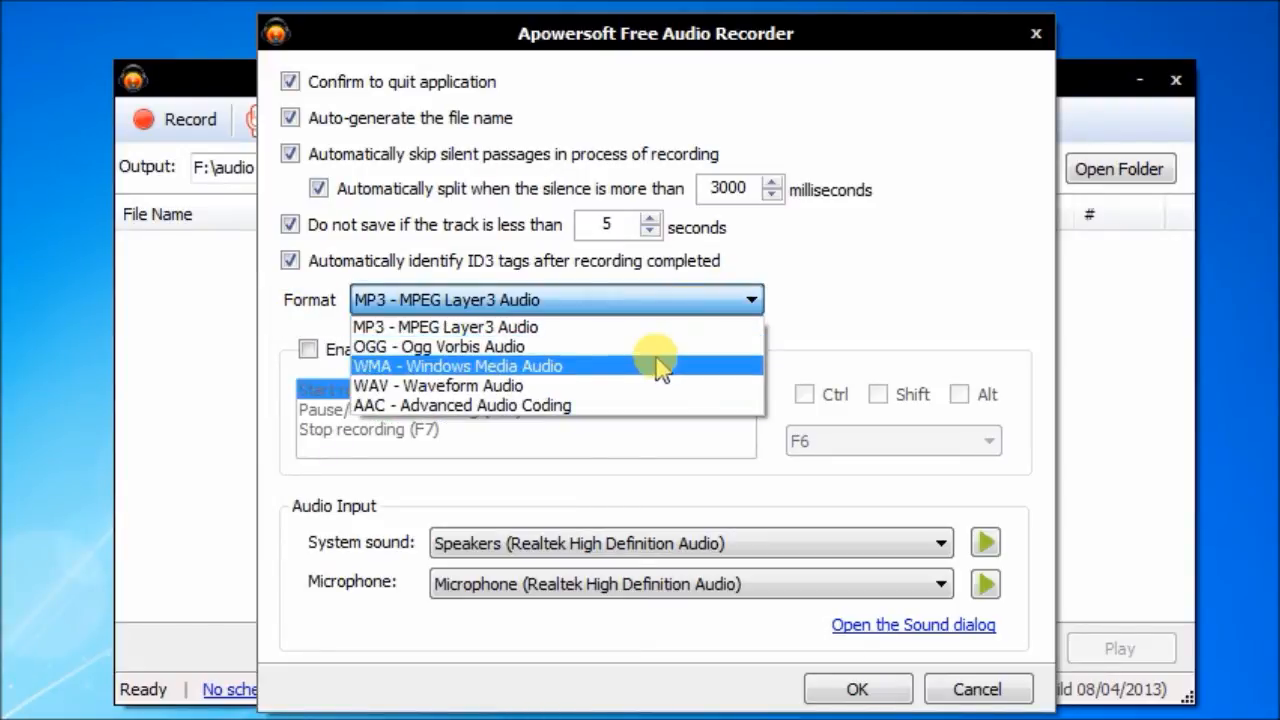
pyautogui.moveTo(652, 396)
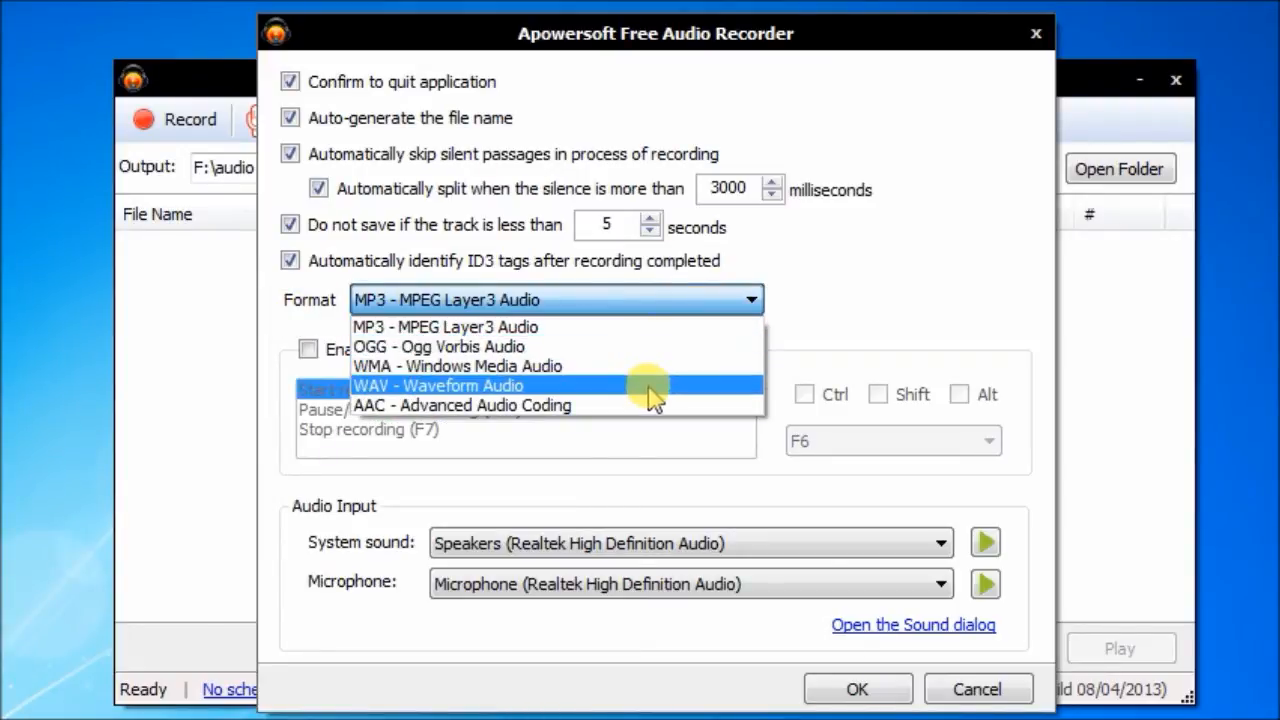
pyautogui.moveTo(896, 284)
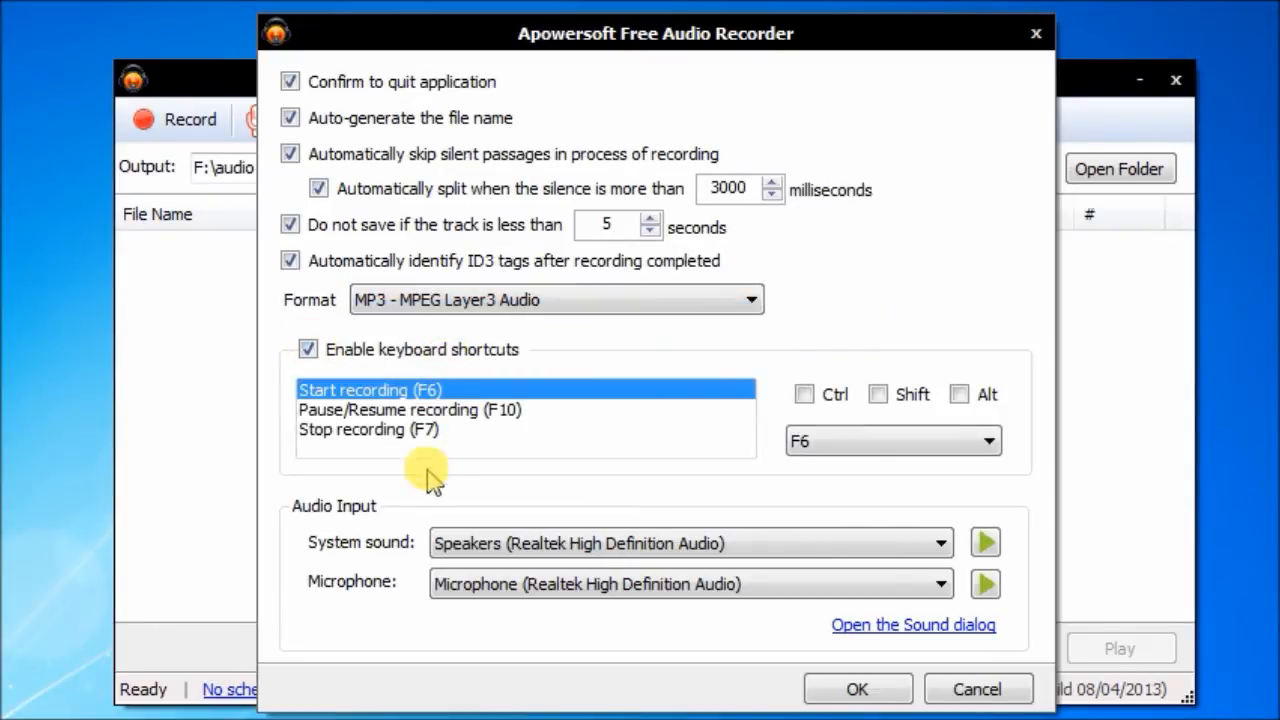
pyautogui.click(802, 394)
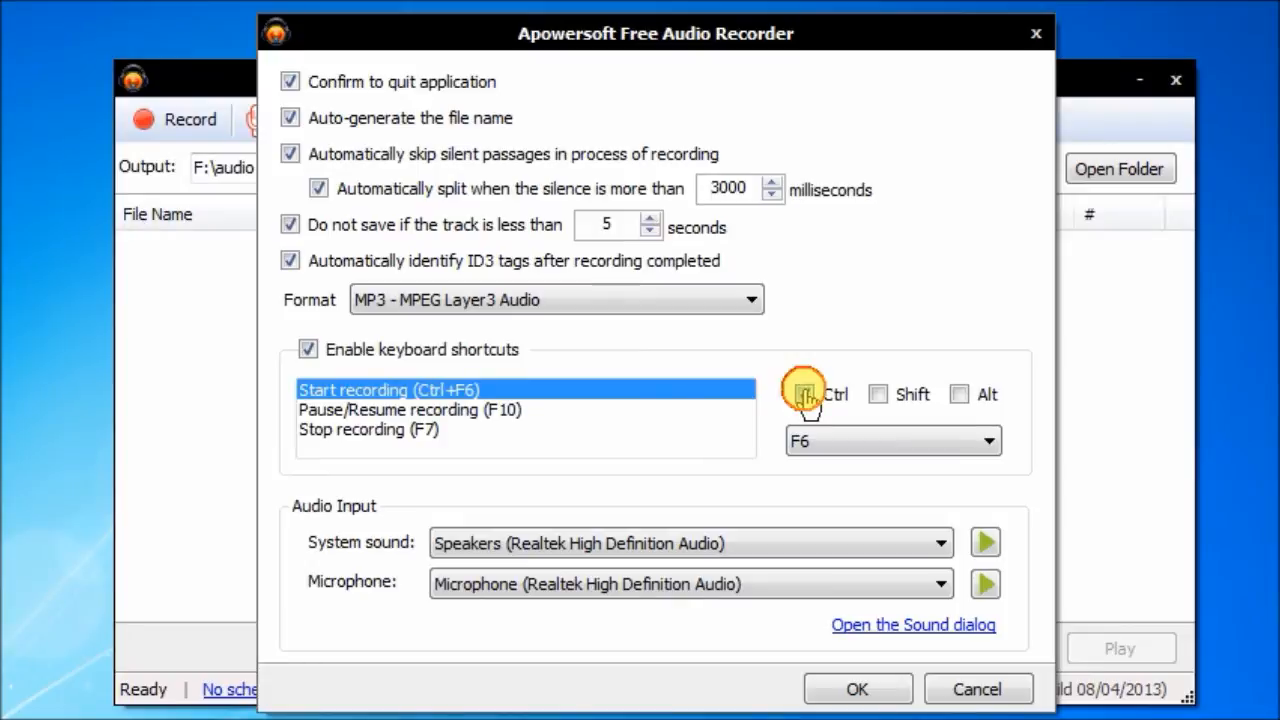
pyautogui.click(308, 348)
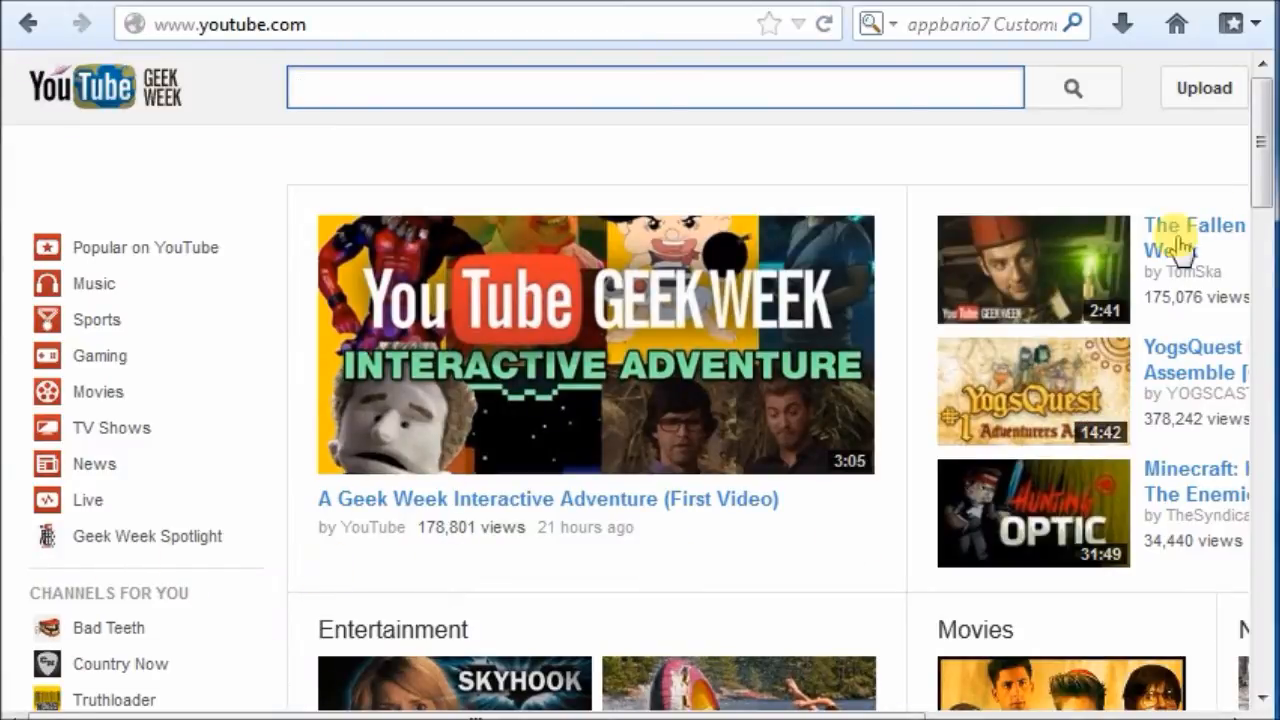
# Pick a video from the YouTube home page and start it playing.
pyautogui.scroll(-3)
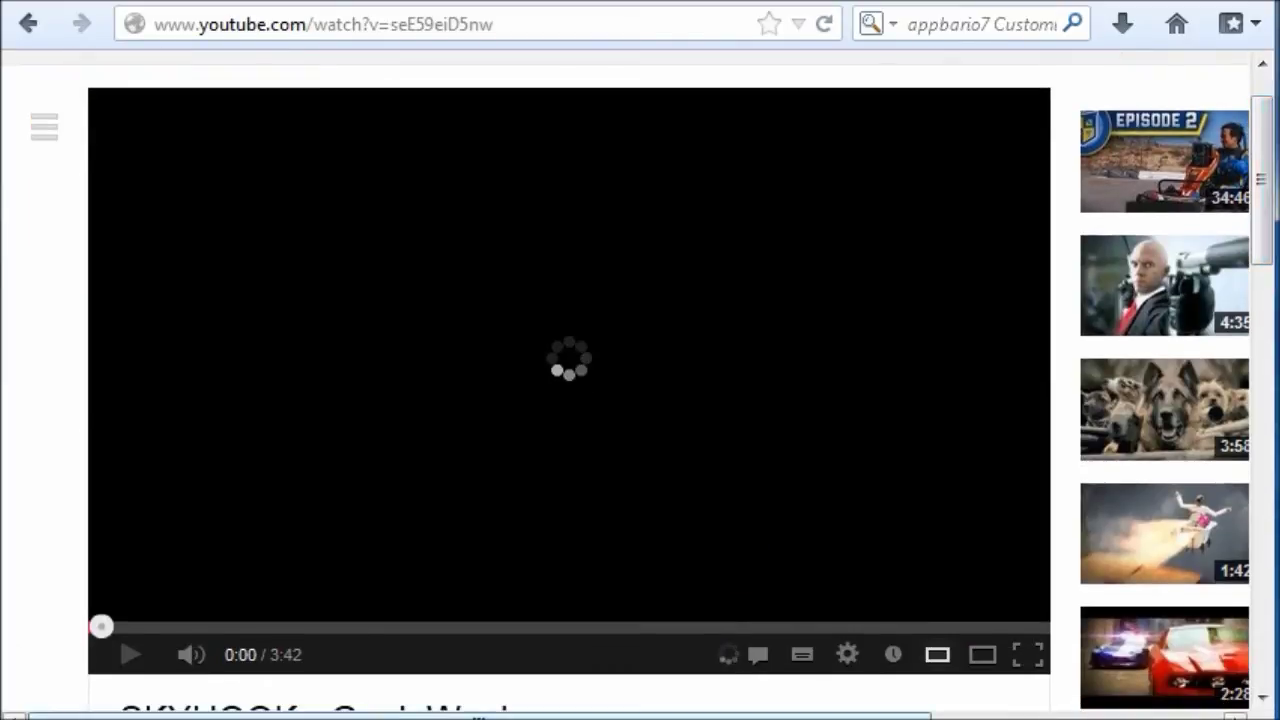
pyautogui.click(128, 654)
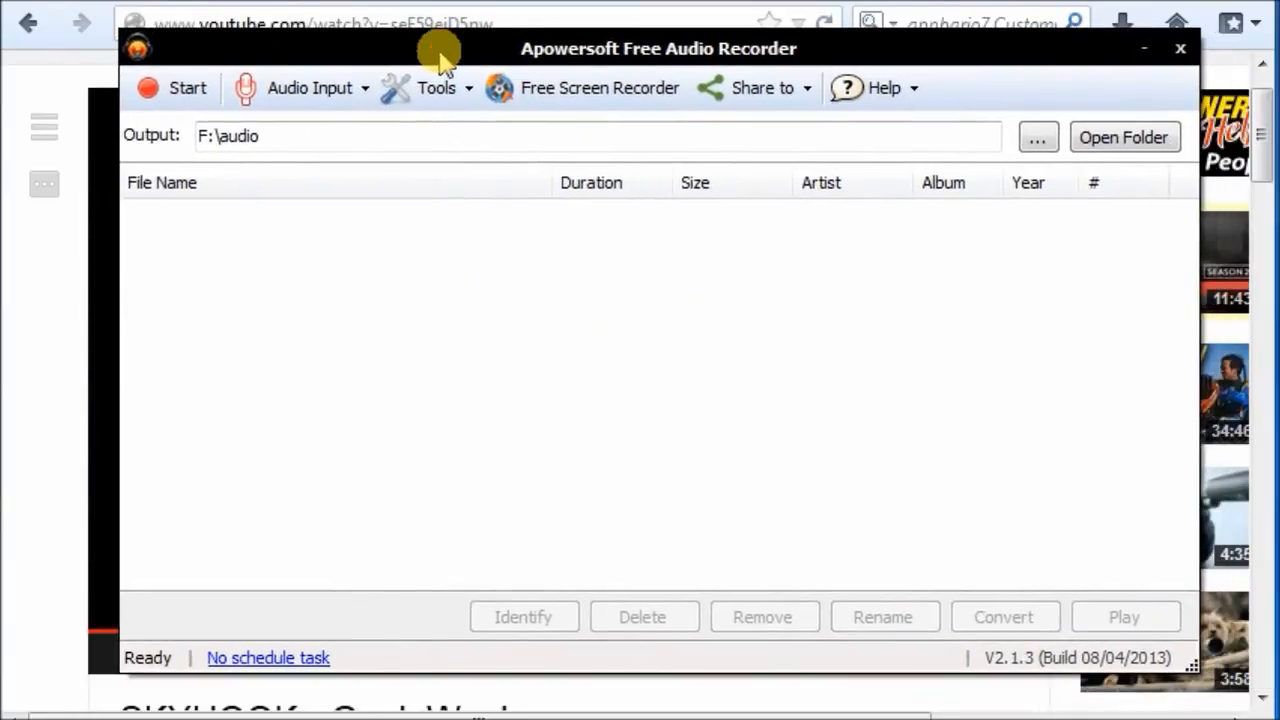
# Record about 24 seconds of the video's audio with Start and Stop, saving Track71.mp3.
pyautogui.click(170, 88)
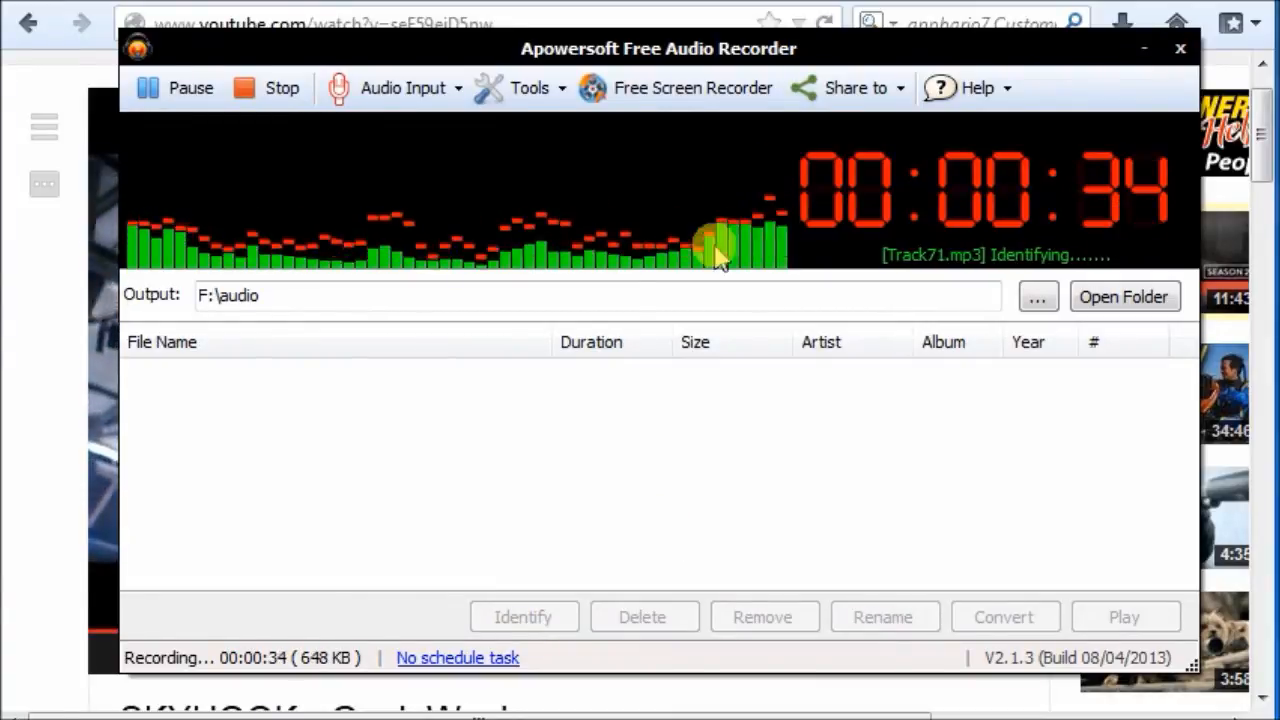
pyautogui.click(280, 88)
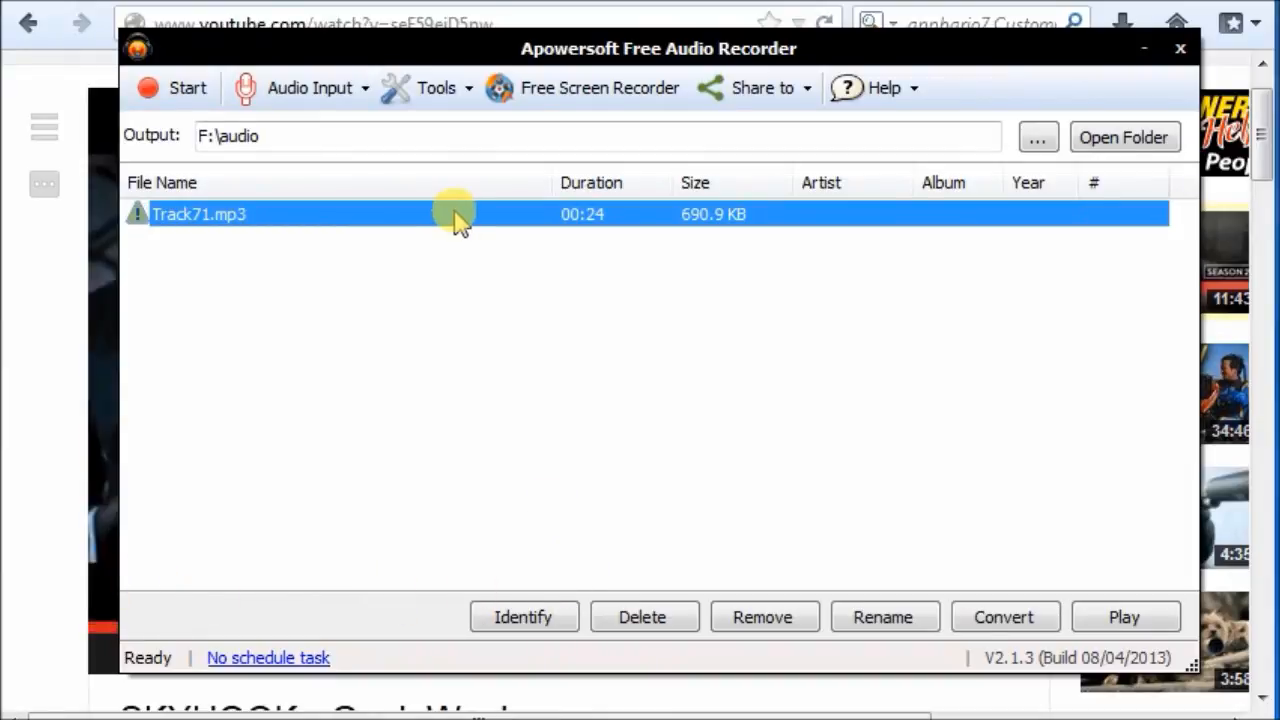
# Rename the new Track71.mp3 recording to youtube geek.mp3 from its context menu.
pyautogui.rightClick(456, 214)
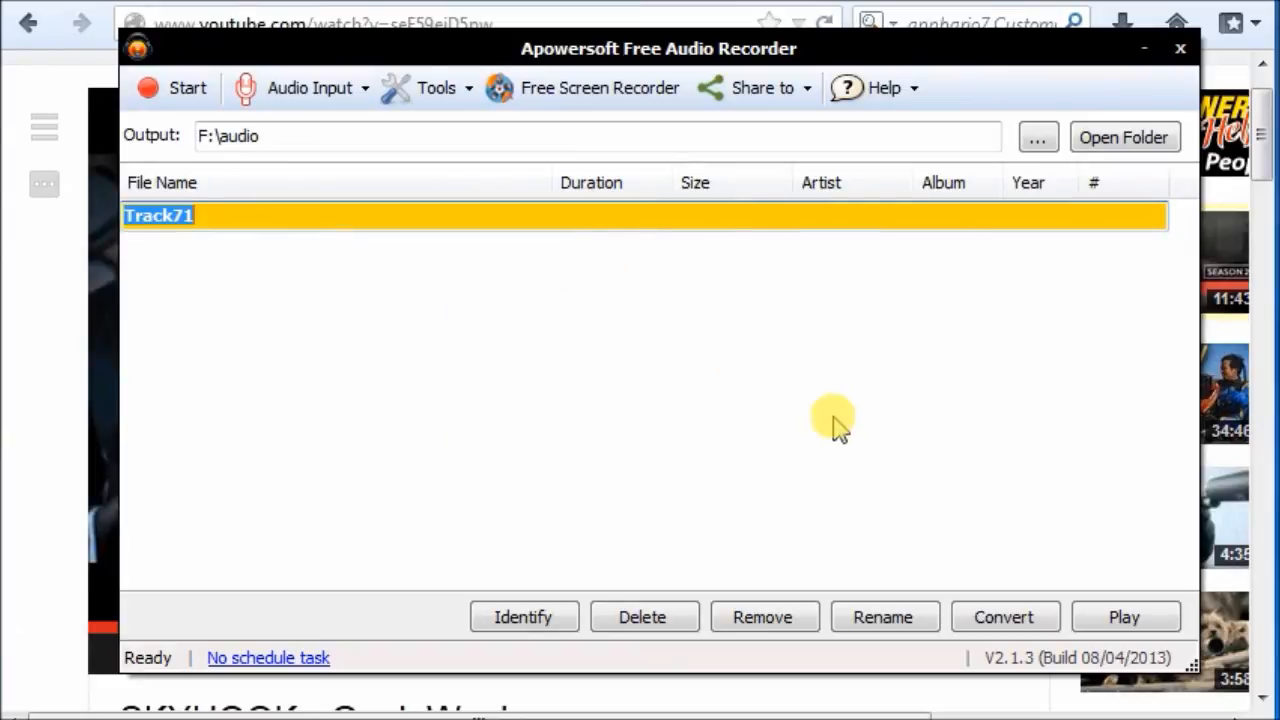
pyautogui.write('youtube g')
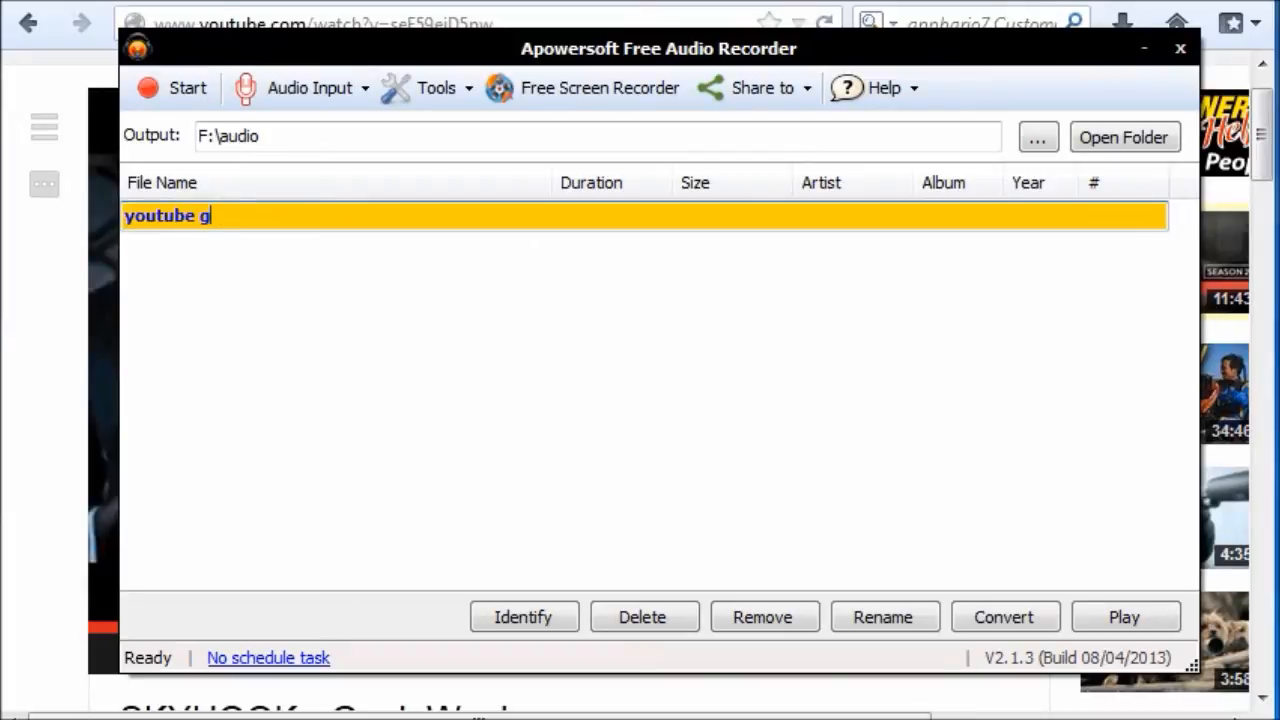
pyautogui.write('eek.mp3')
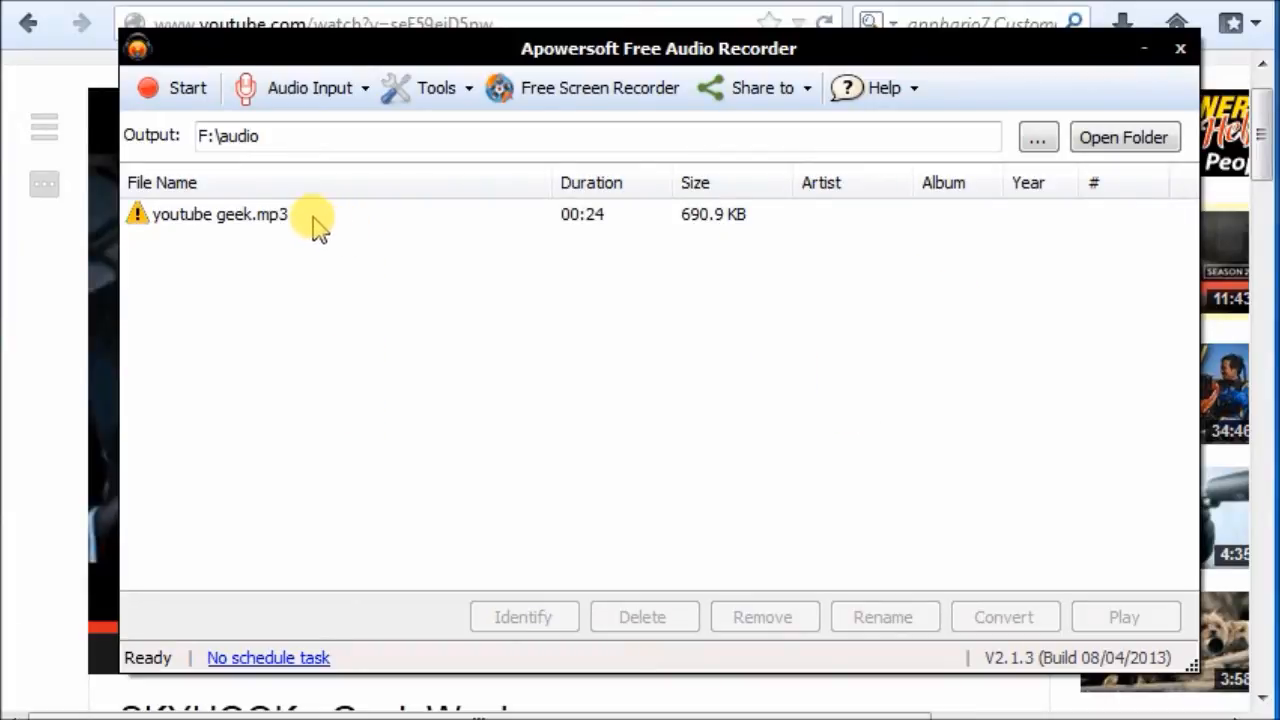
# Play youtube geek.mp3 in Windows Media Player from its context menu, then close the player.
pyautogui.rightClick(220, 214)
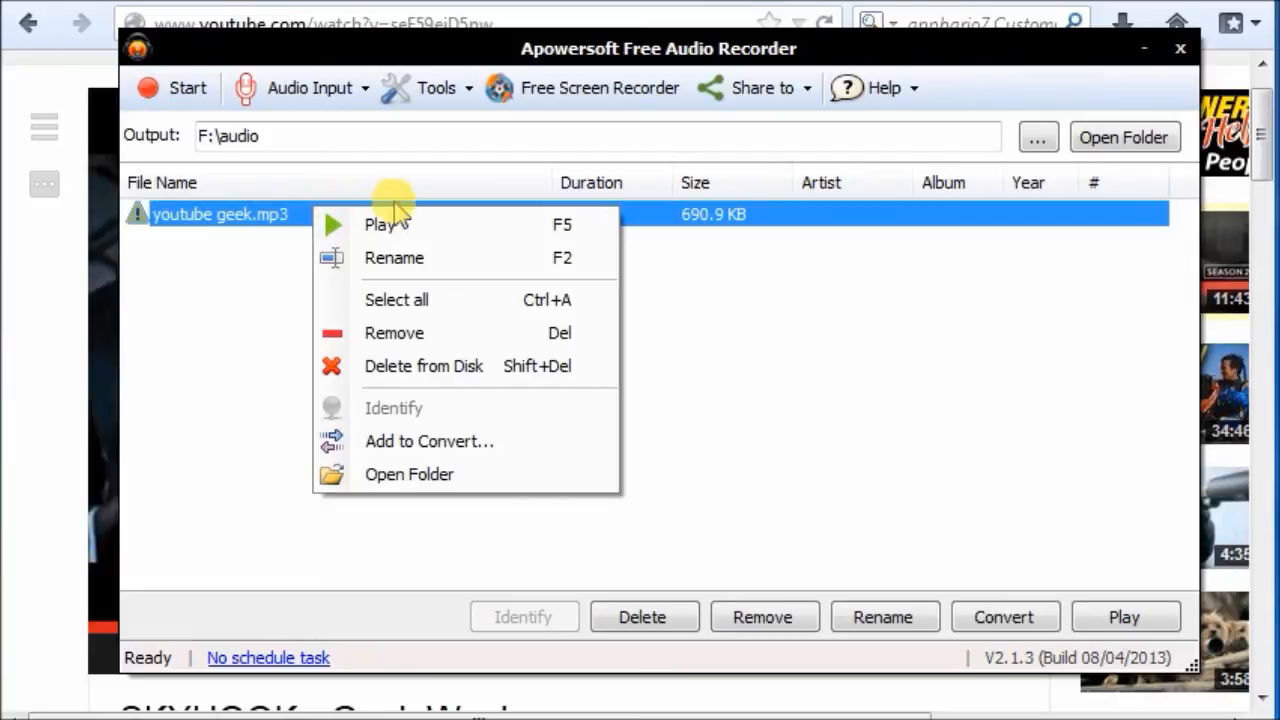
pyautogui.click(386, 224)
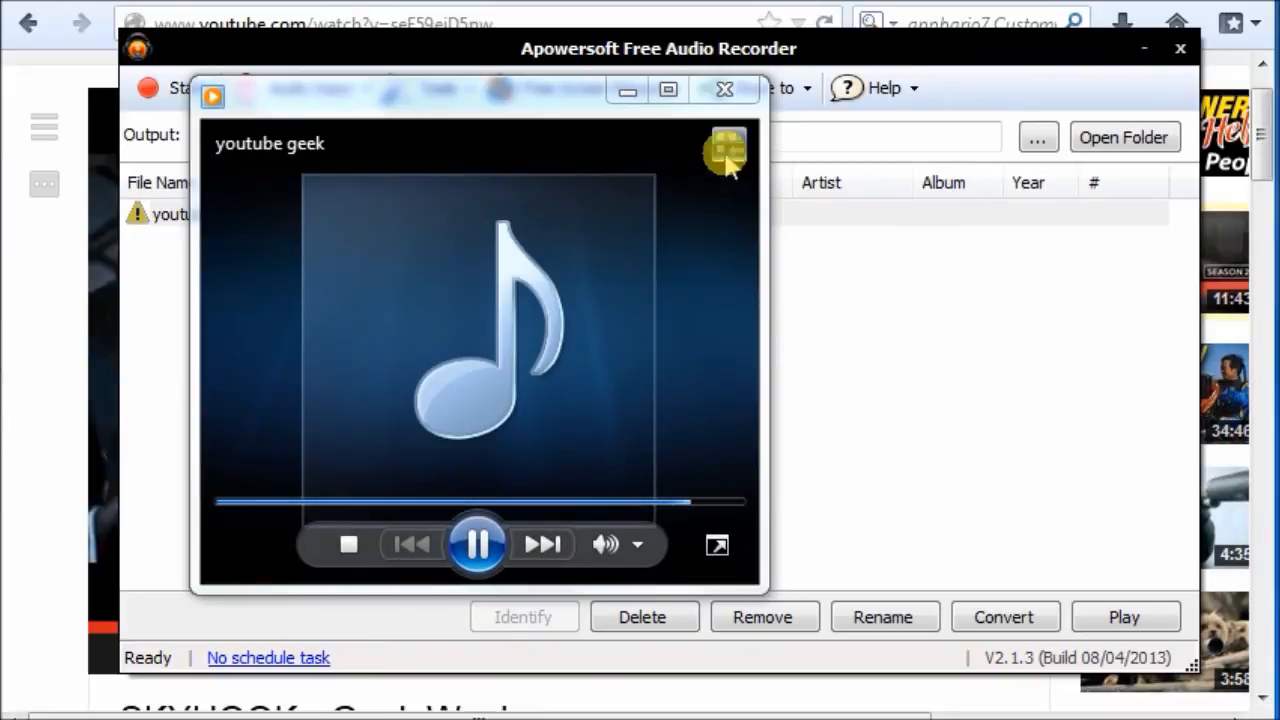
pyautogui.click(724, 88)
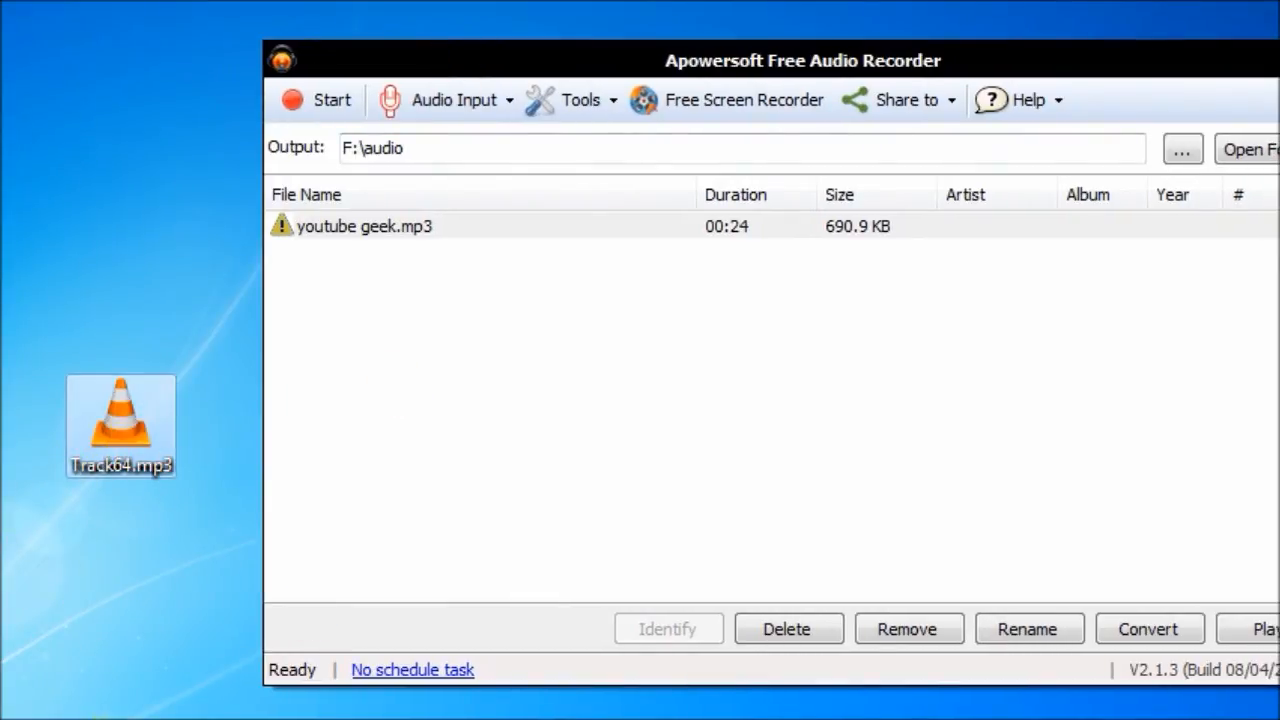
# Play Track64.mp3 from the desktop and record it, letting auto-split create Track79 and Track80.
pyautogui.doubleClick(120, 424)
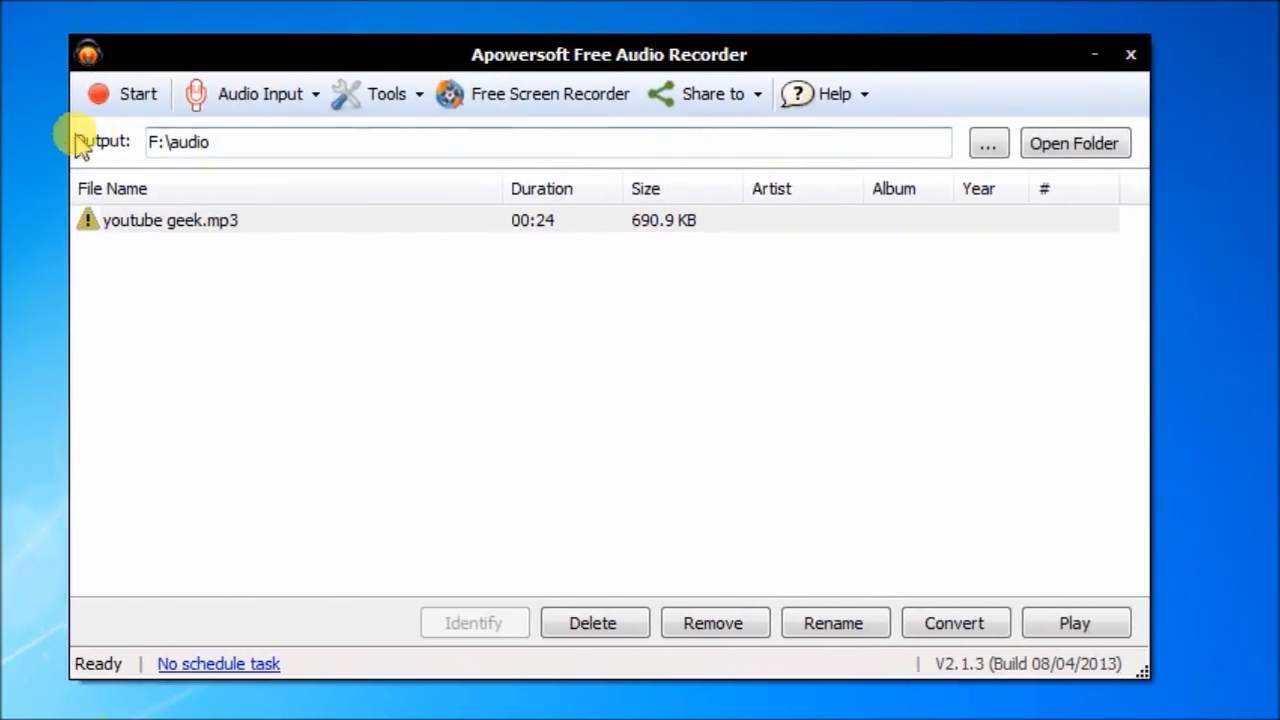
pyautogui.click(124, 92)
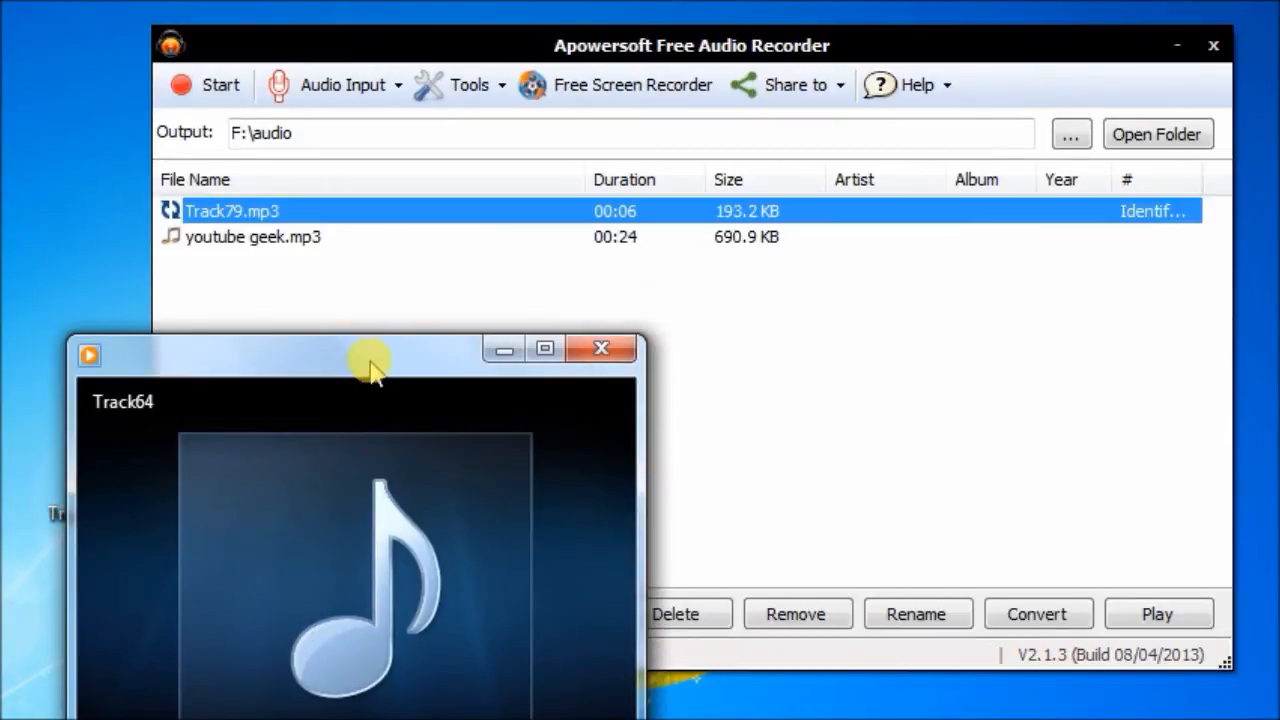
pyautogui.click(208, 84)
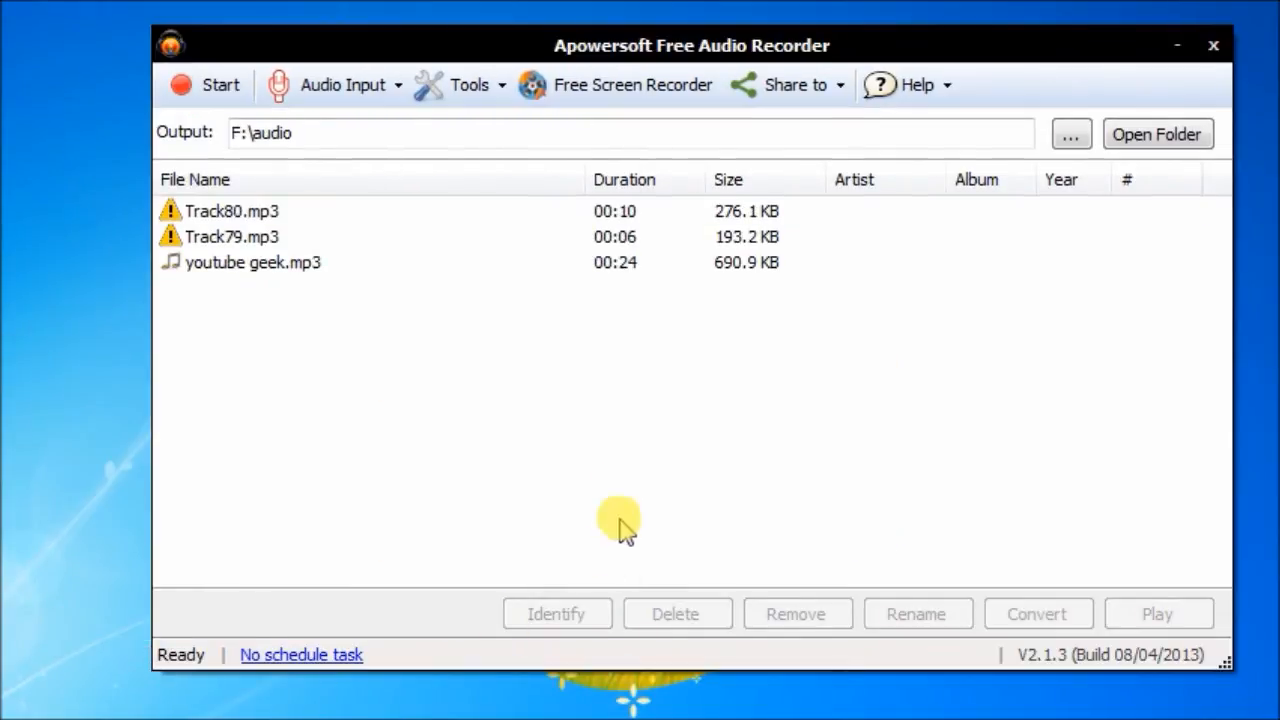
pyautogui.click(464, 84)
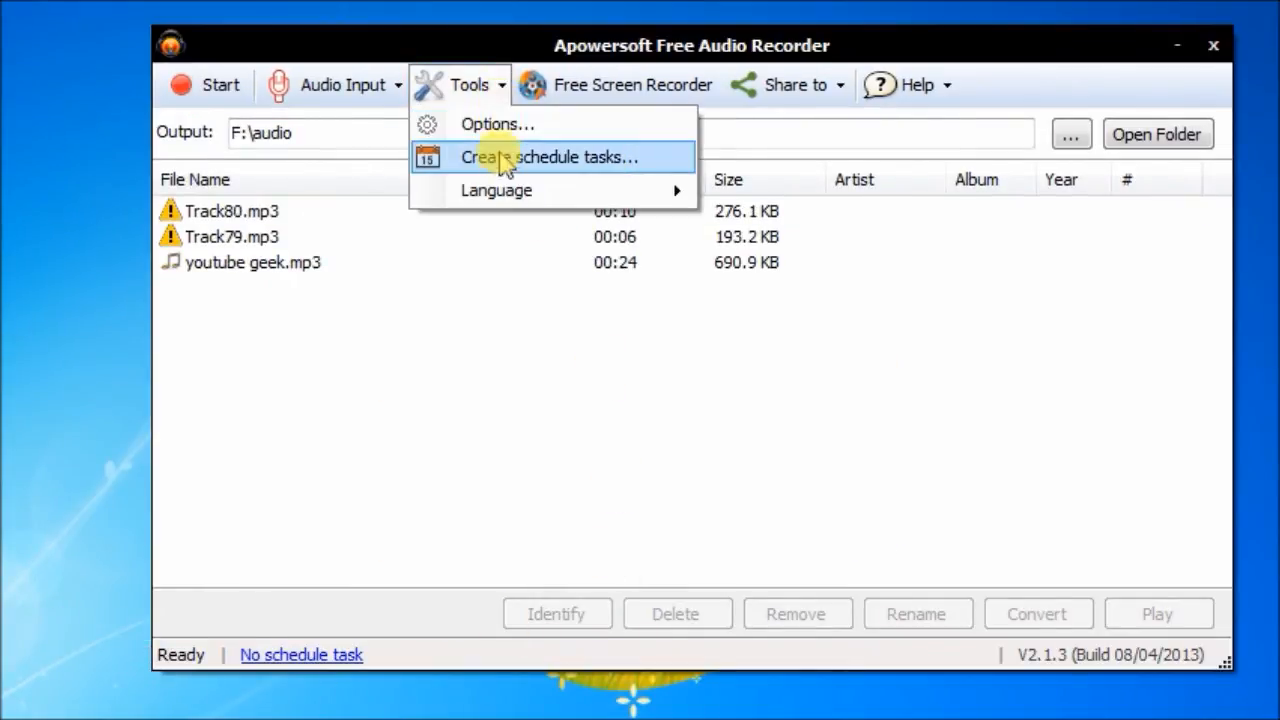
# Create scheduled task taskoo1 with a fixed stop time from 11:16:59 to 11:17:59 and confirm it.
pyautogui.click(554, 156)
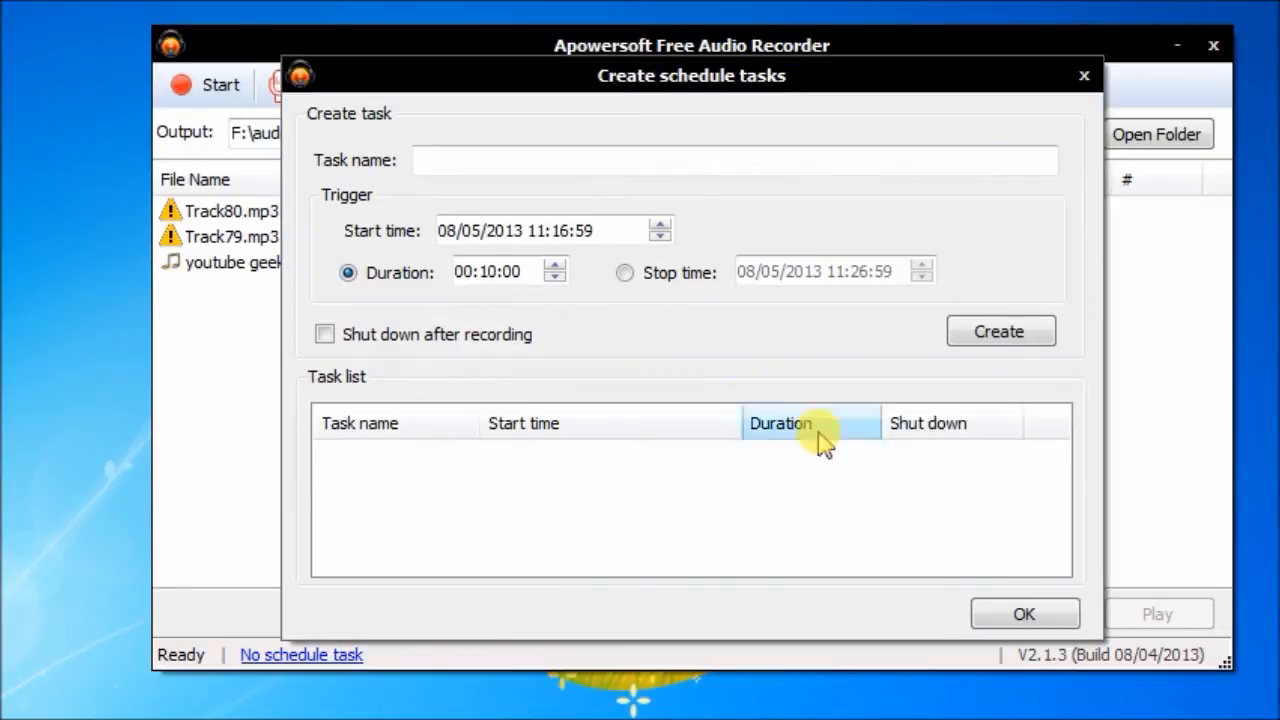
pyautogui.write('taskoo1')
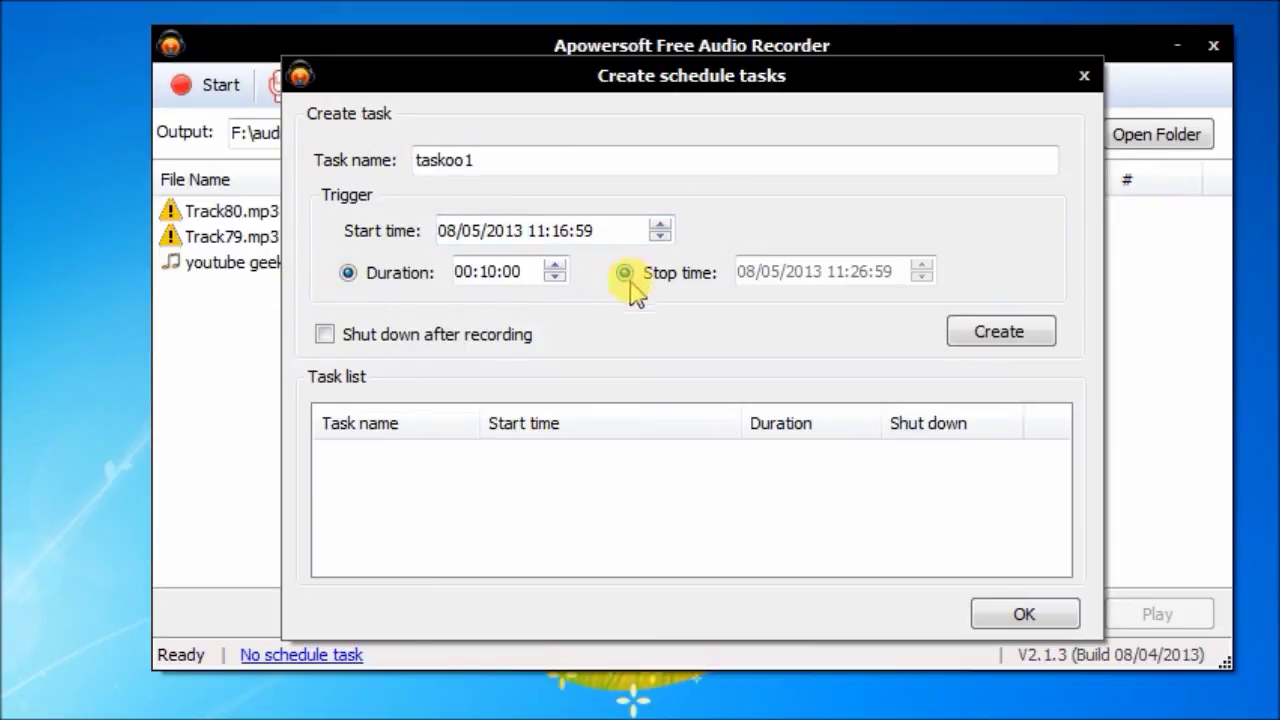
pyautogui.click(624, 272)
pyautogui.write('17')
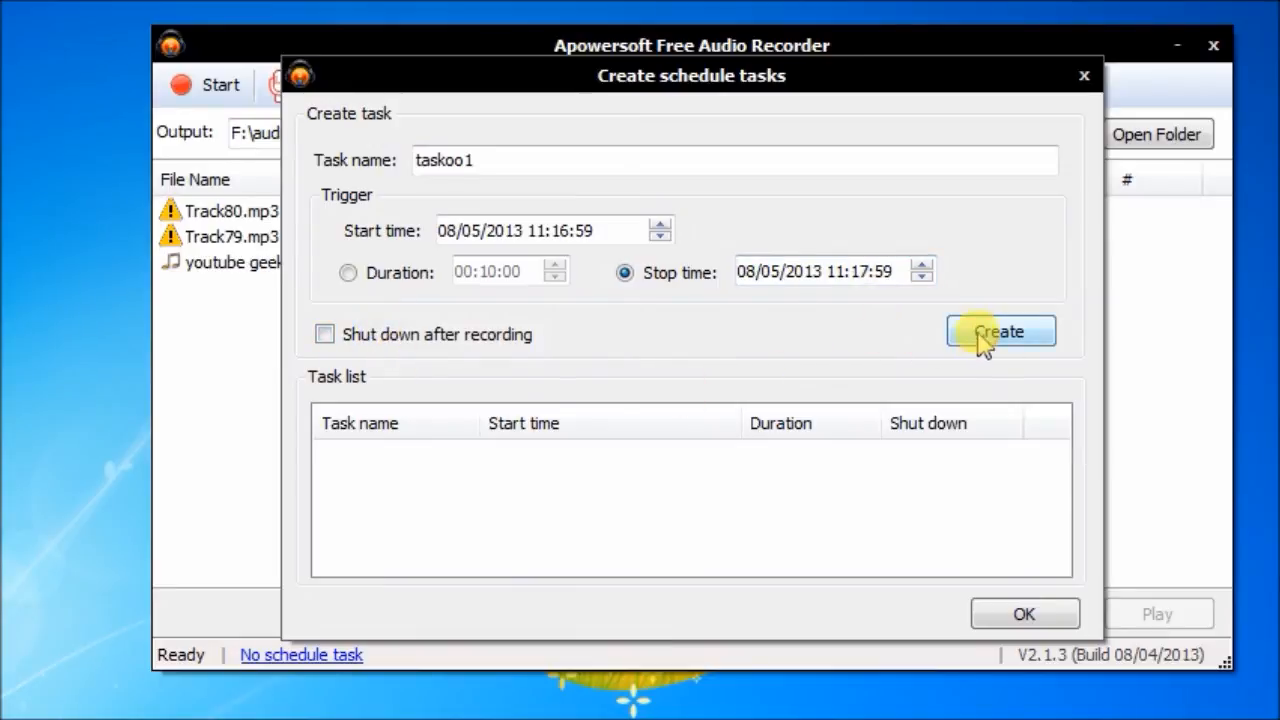
pyautogui.click(1000, 332)
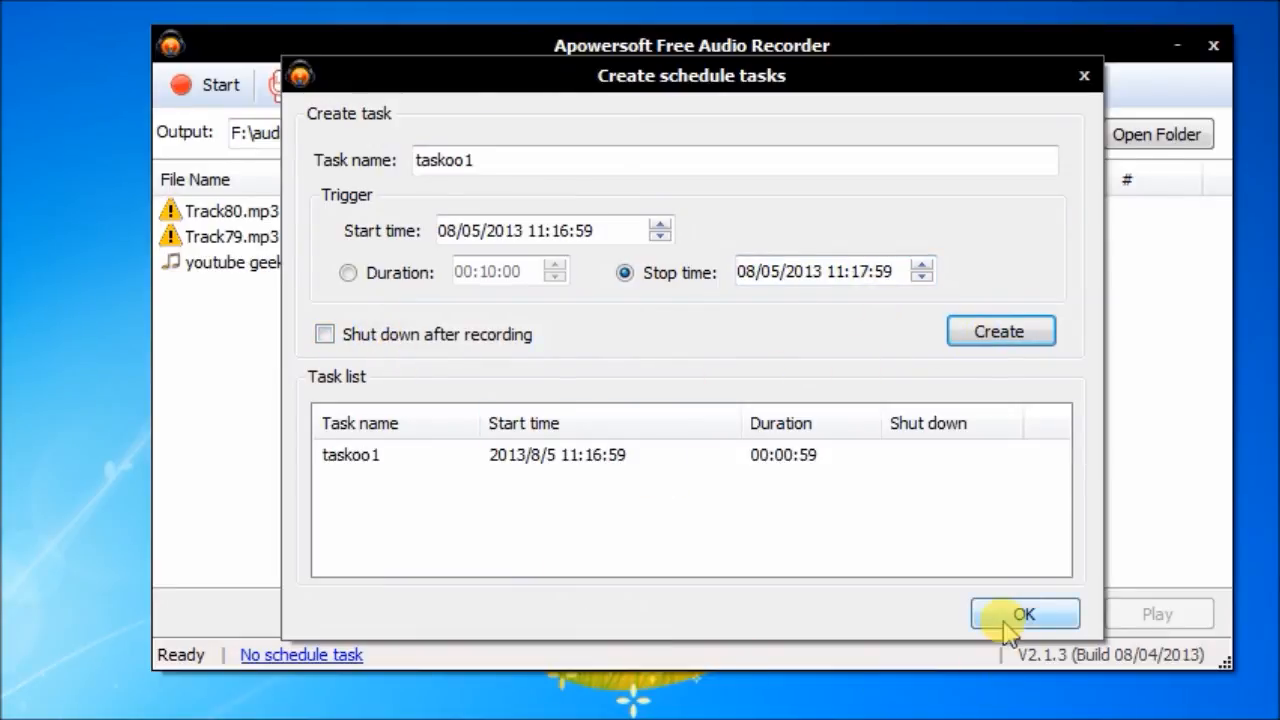
pyautogui.click(1024, 614)
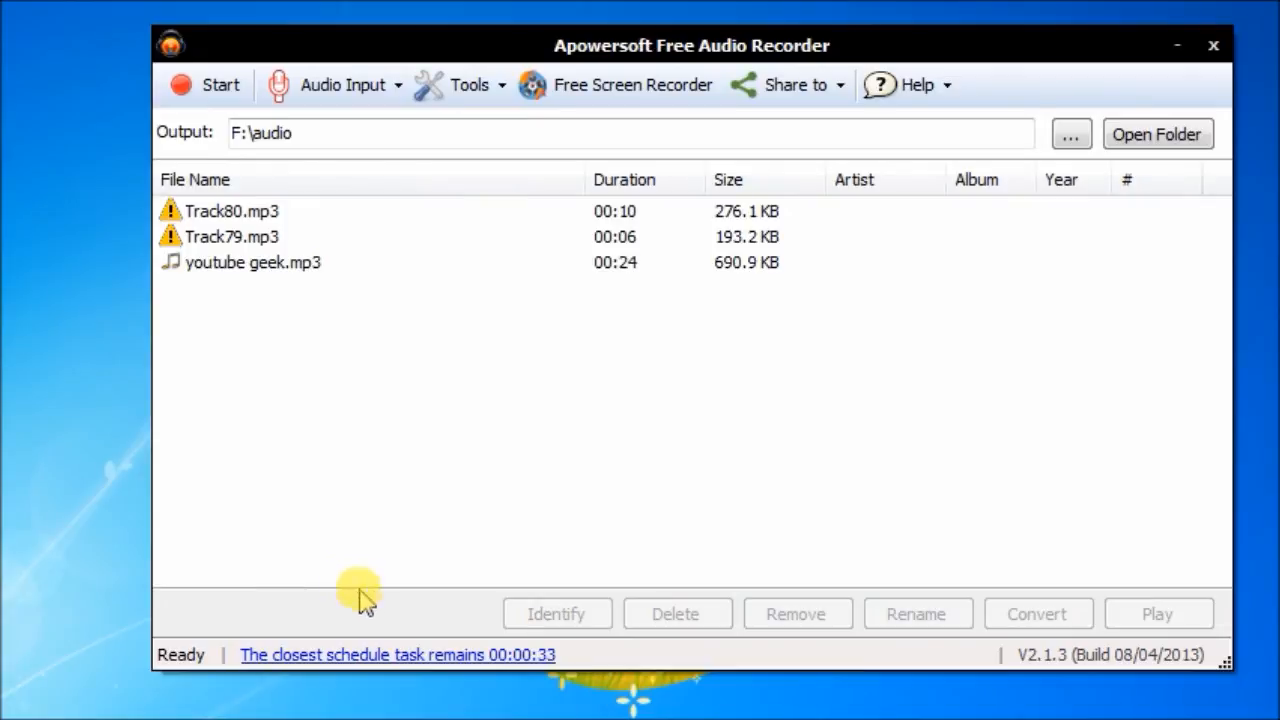
pyautogui.moveTo(570, 660)
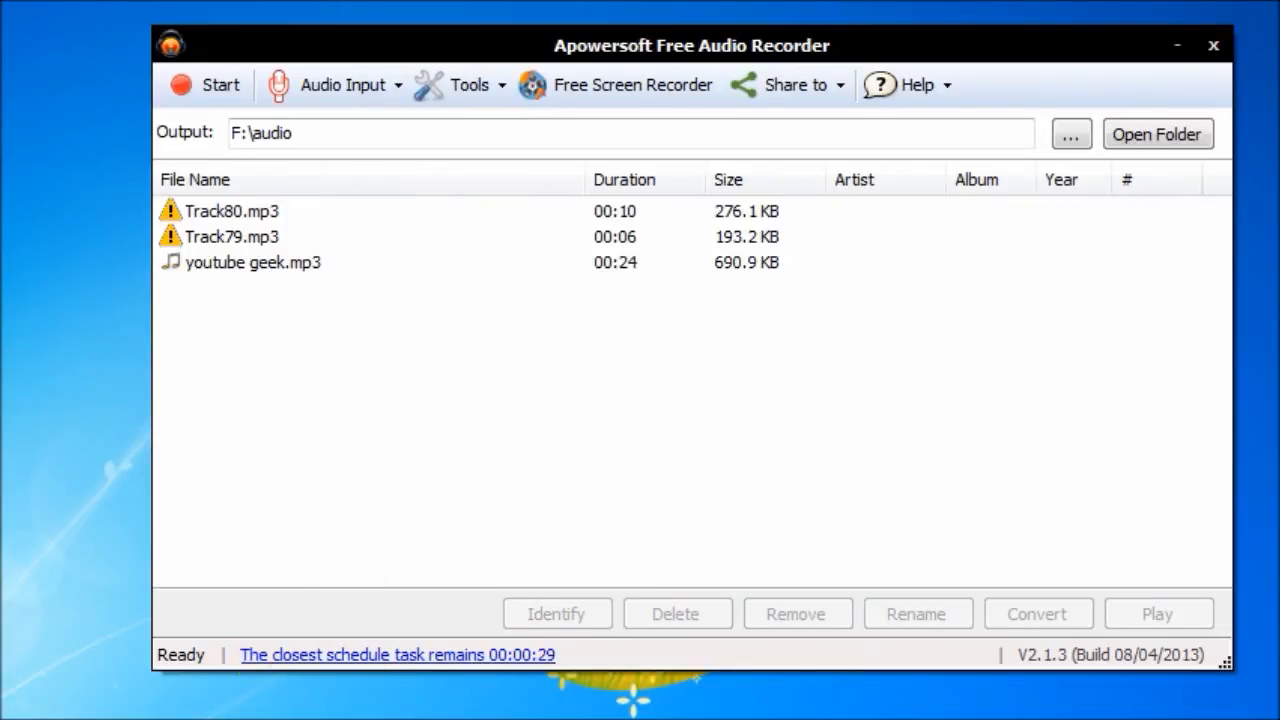
# Play back the scheduled recording Track84.mp3 from its context menu and look at the Share to destinations.
pyautogui.click(212, 84)
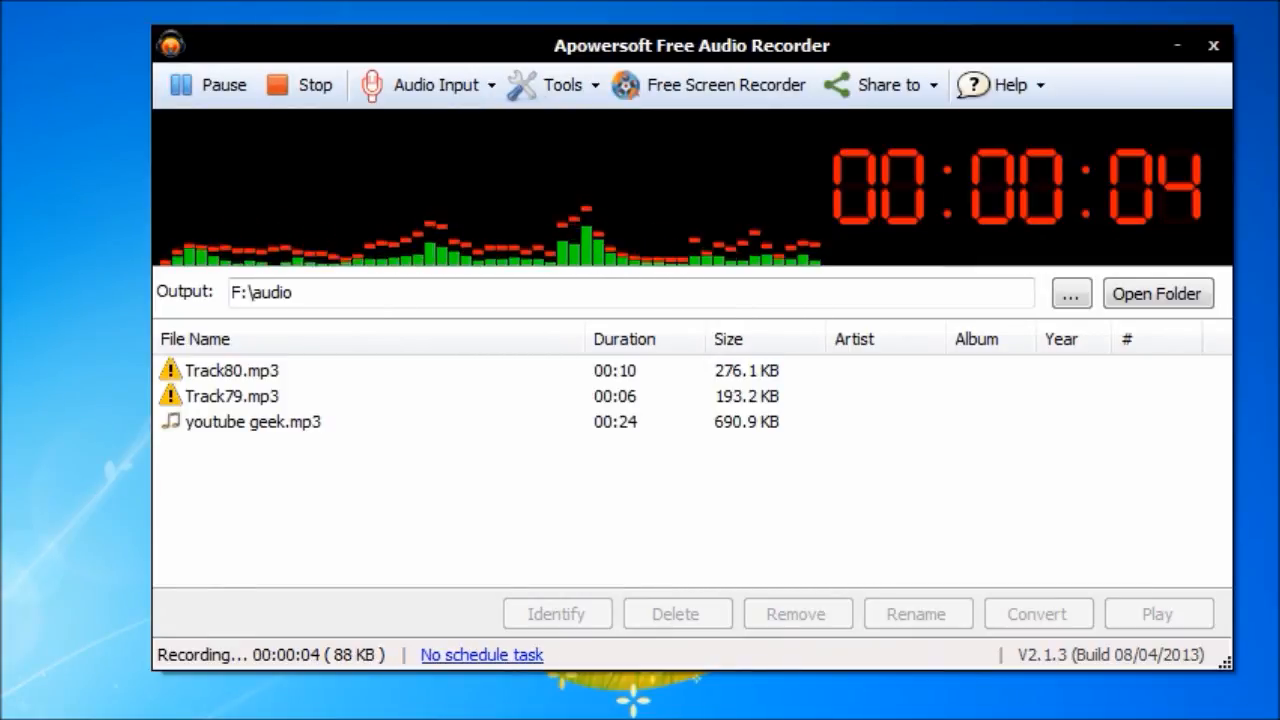
pyautogui.rightClick(232, 210)
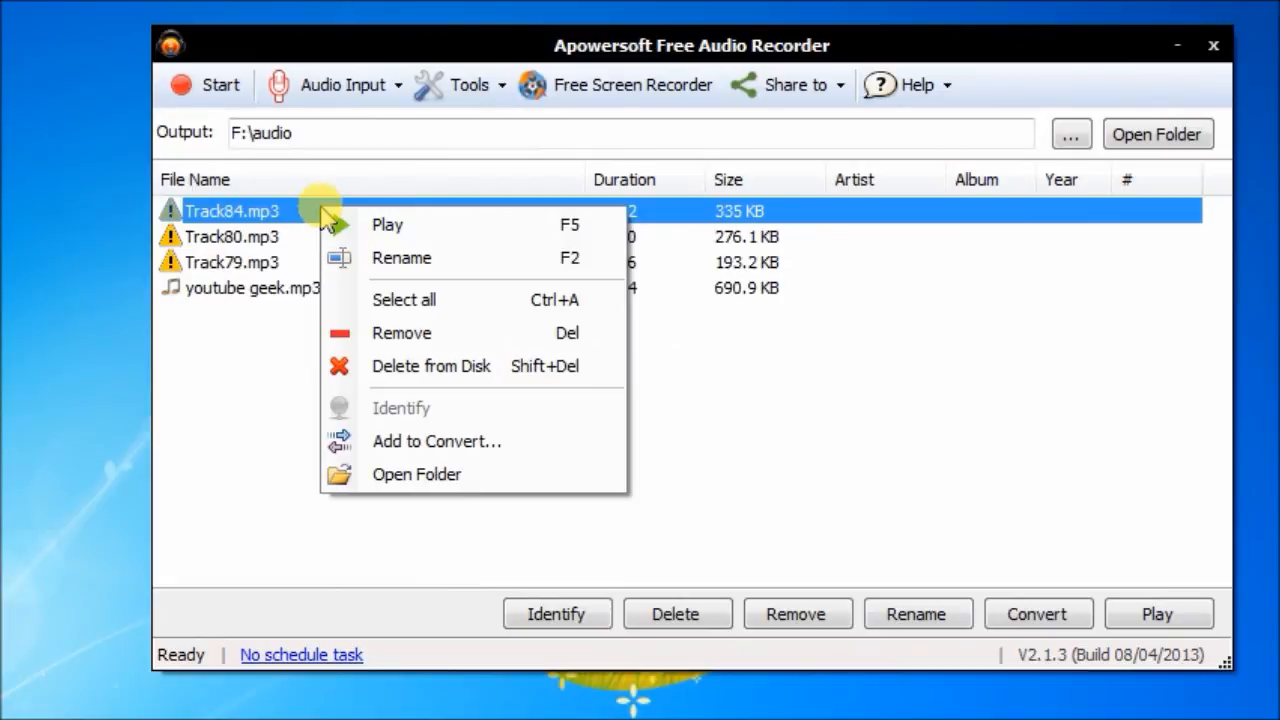
pyautogui.click(450, 490)
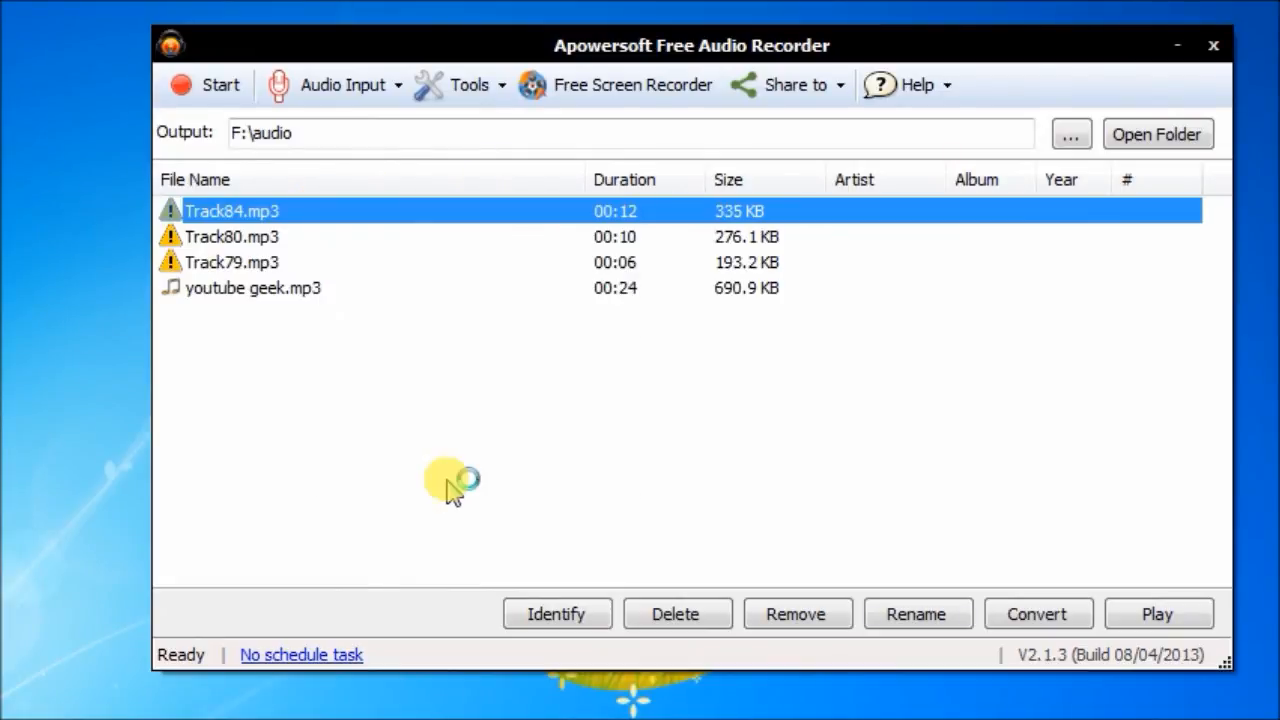
pyautogui.click(1158, 134)
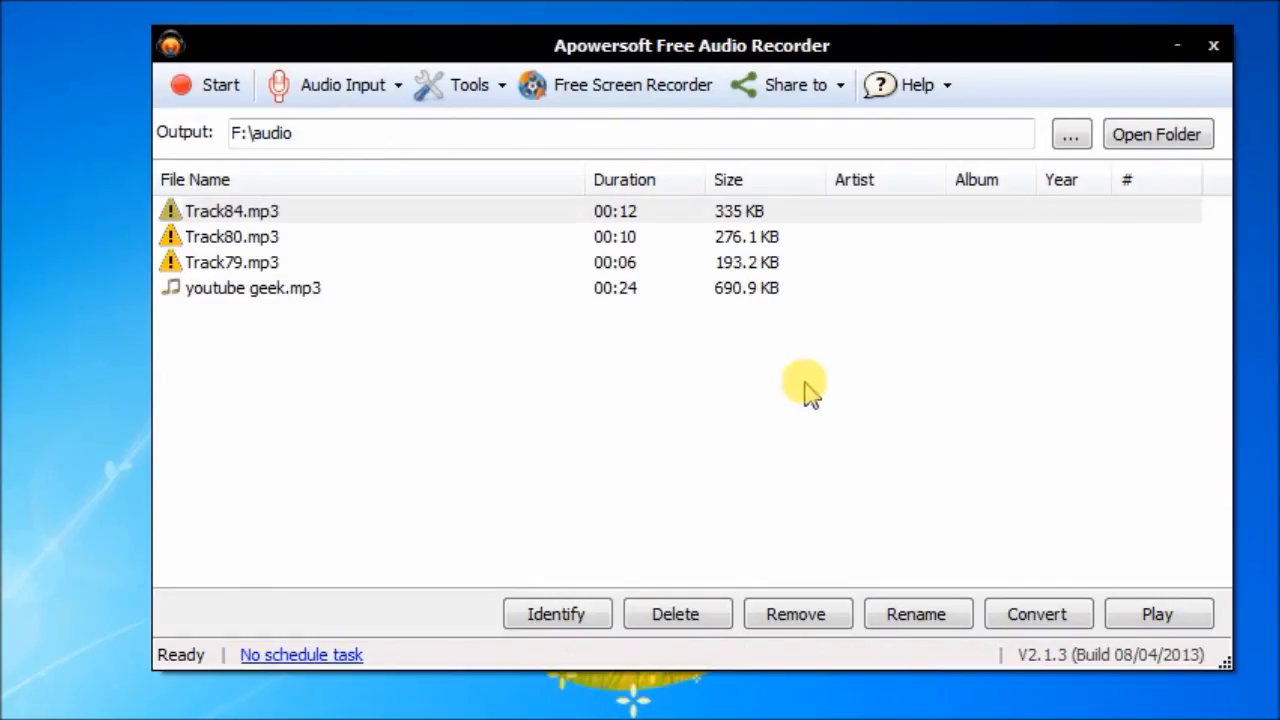
pyautogui.click(820, 84)
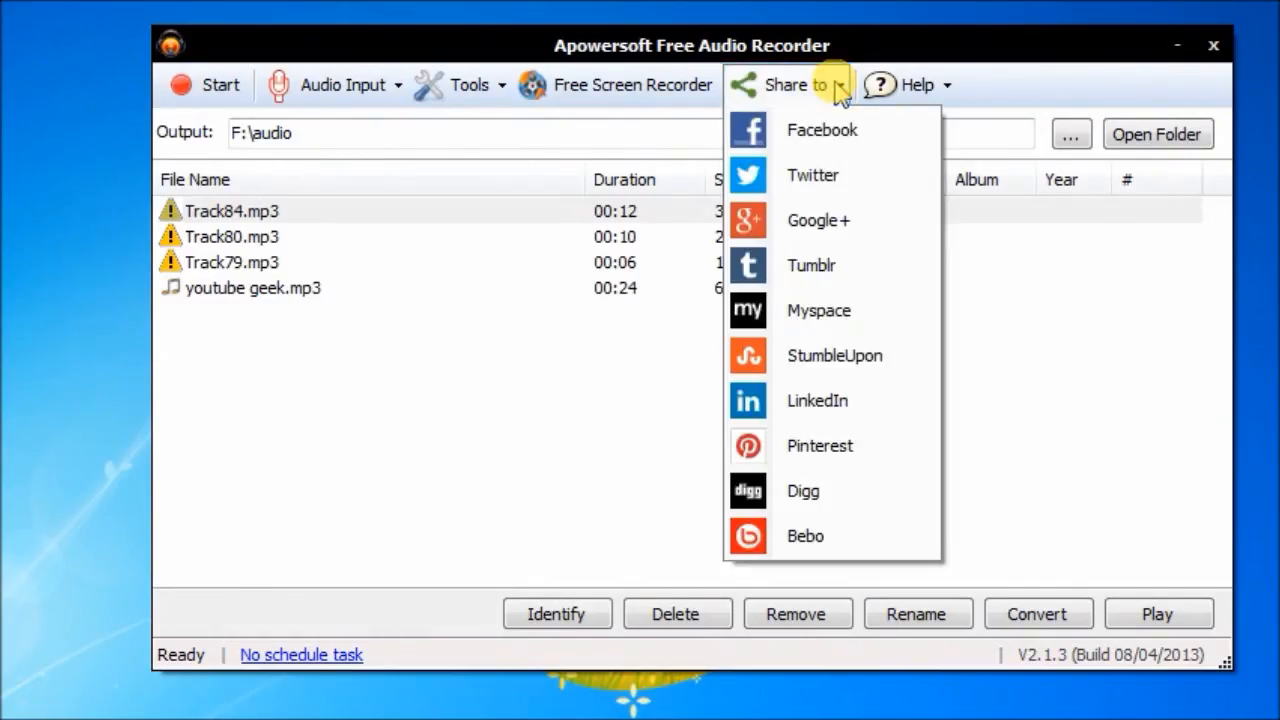